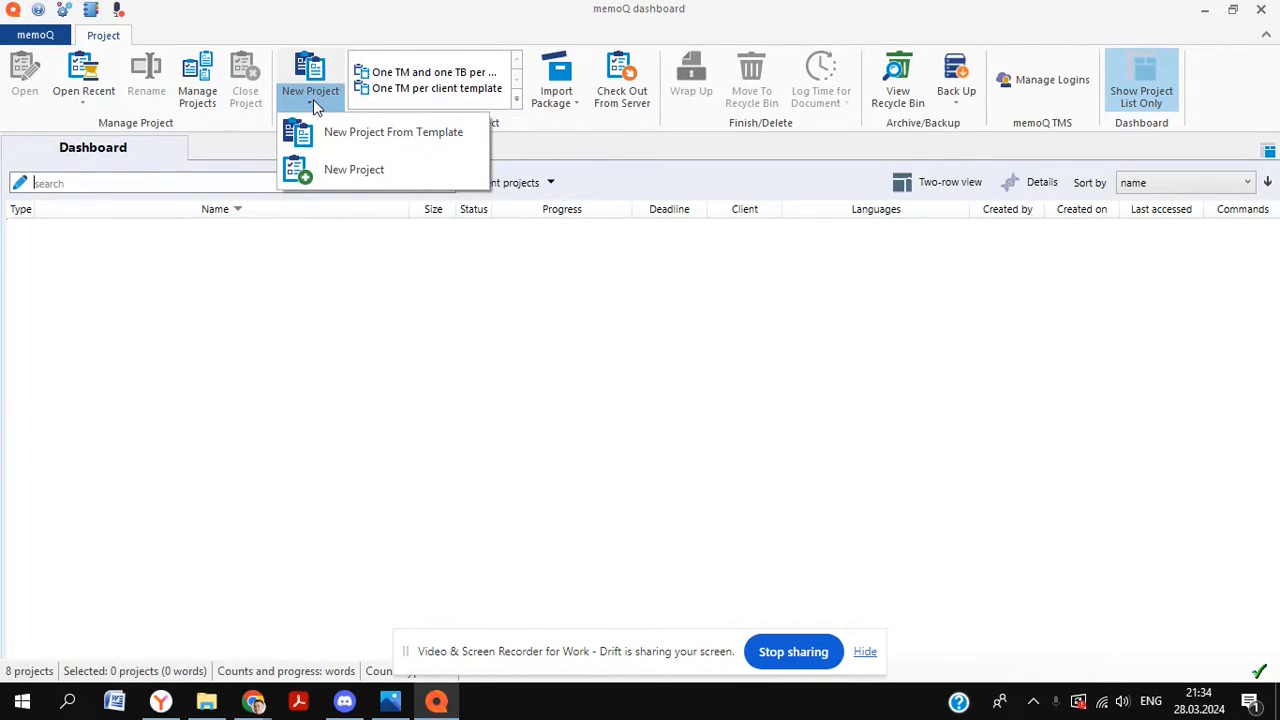
mouse_move(337, 130)
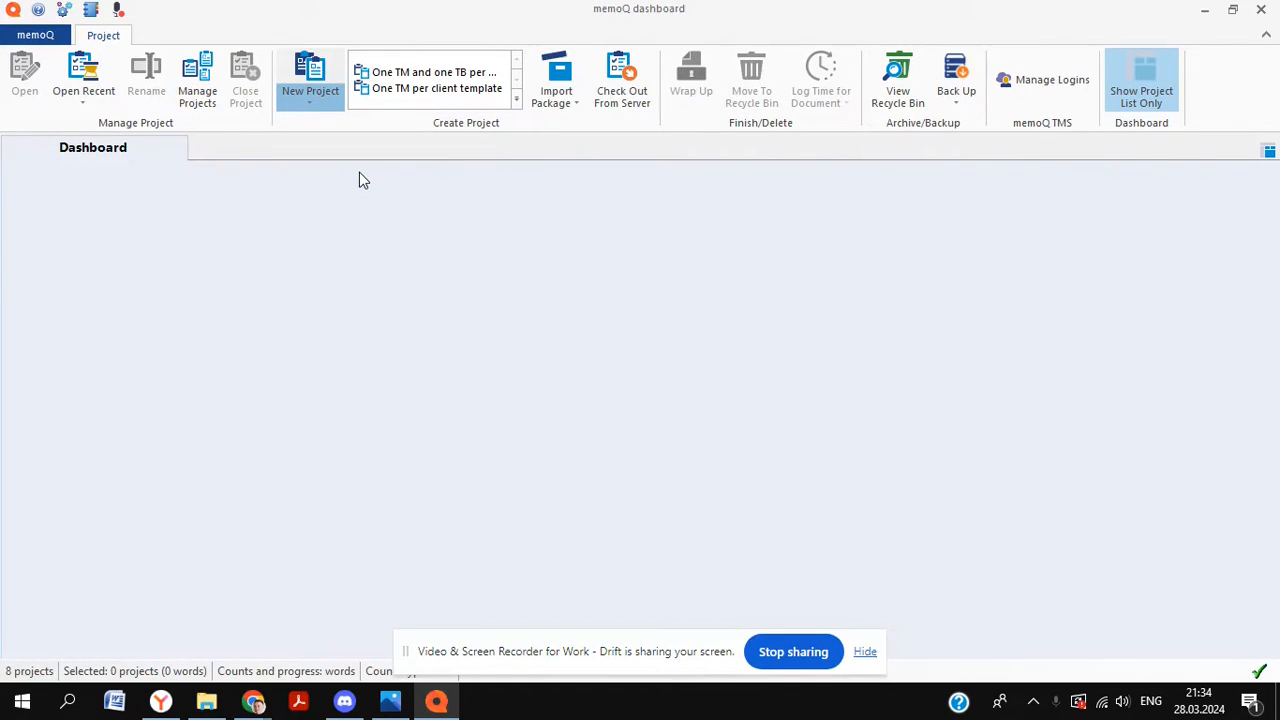
Create a new project named 'Bart' translating French into English (United Kingdom)
left_click(310, 80)
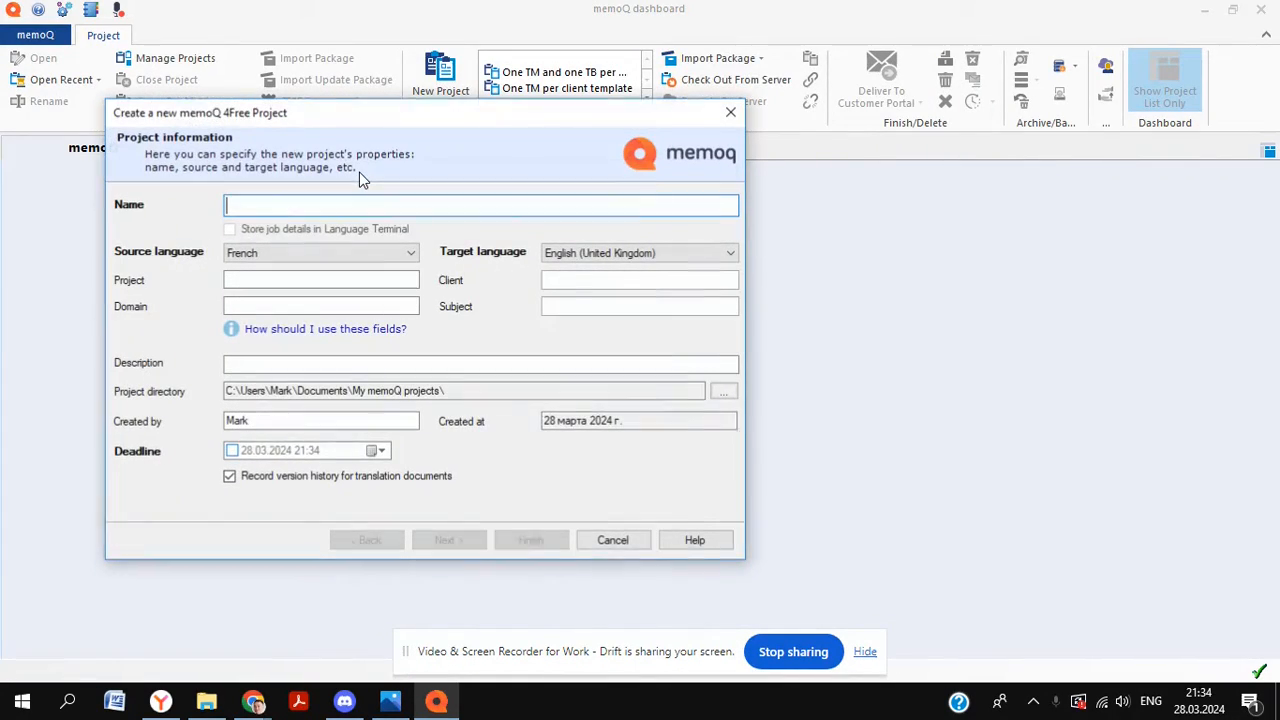
type("Bart")
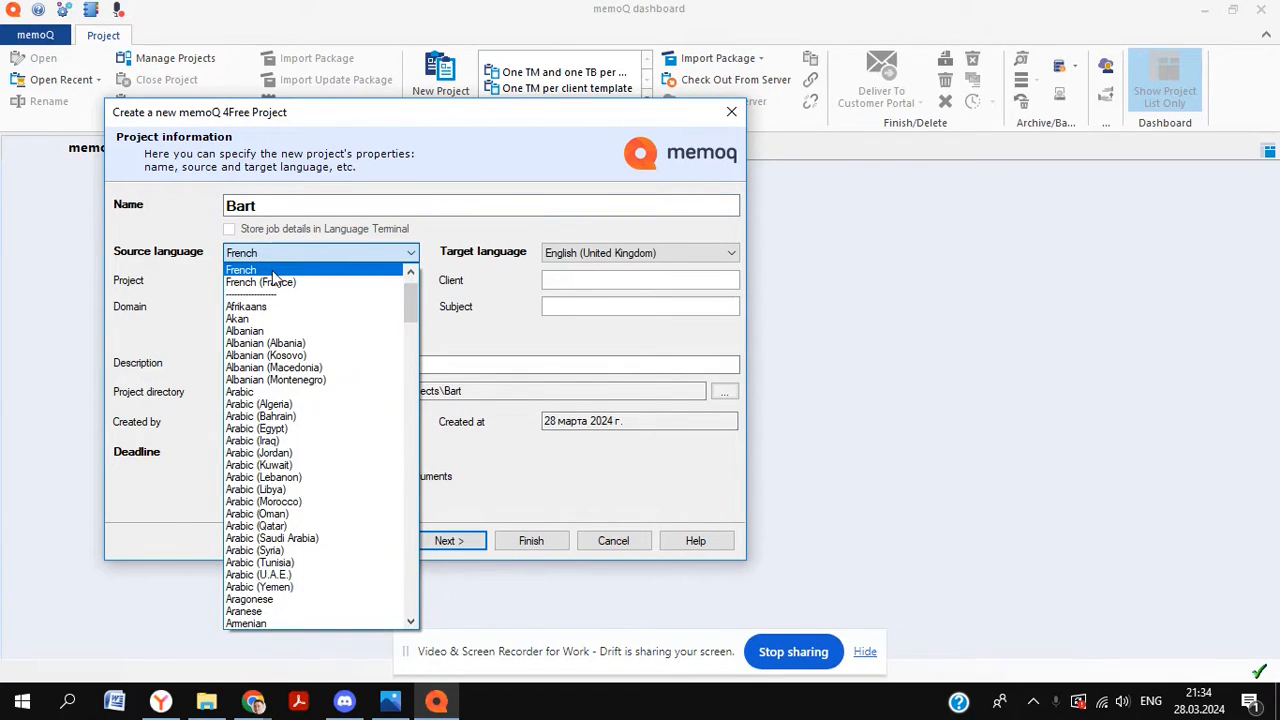
left_click(241, 269)
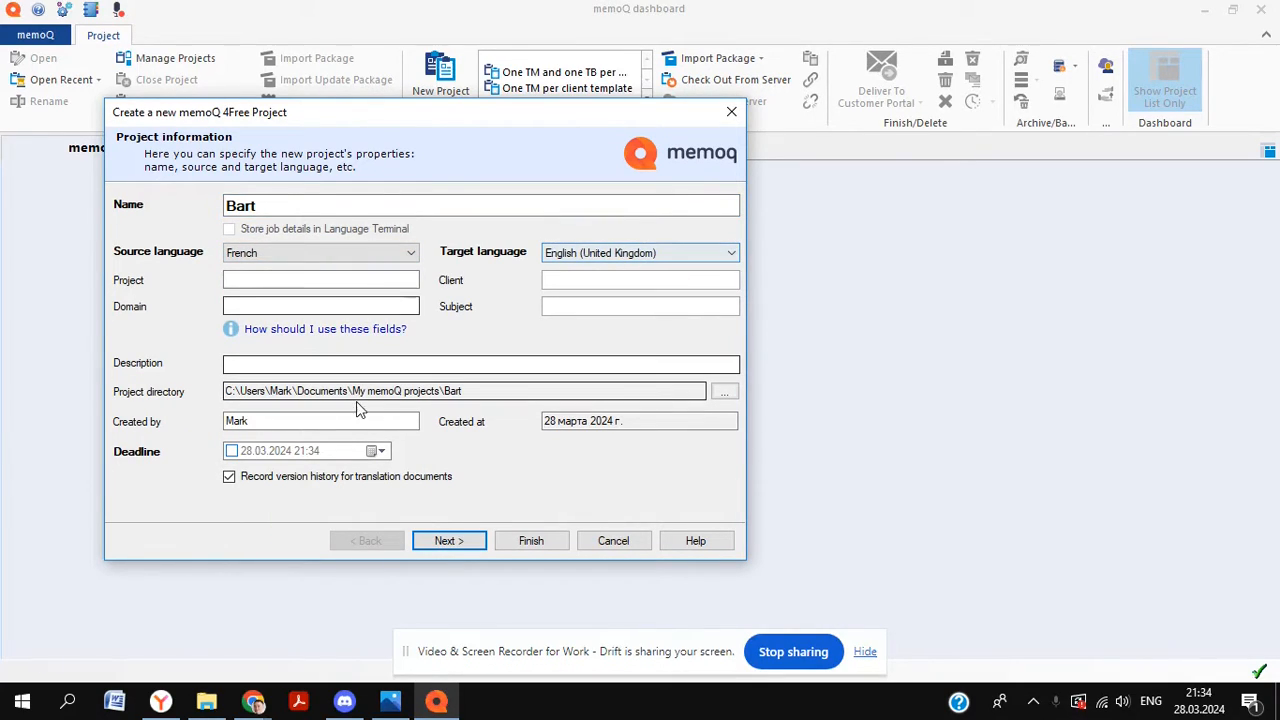
left_click(448, 540)
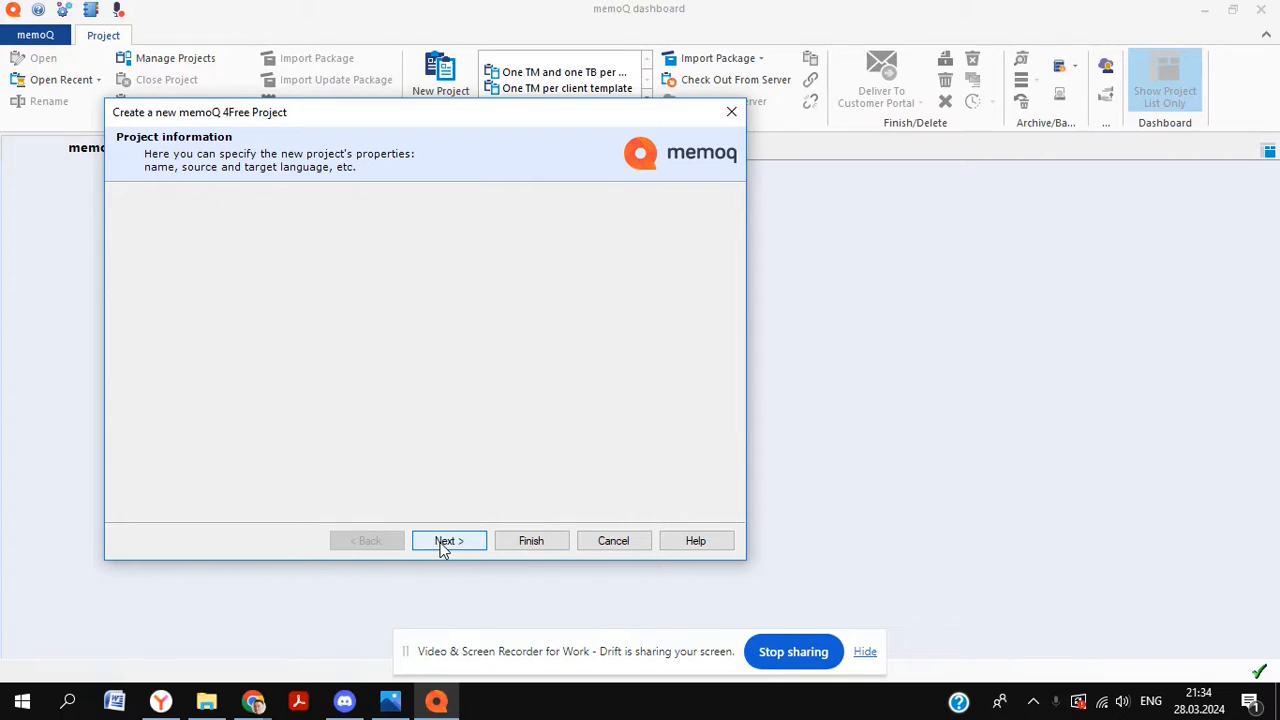
Browse to Documents > YouTube > MemoQ Tutorial and import Bart Simpson.docx
left_click(449, 540)
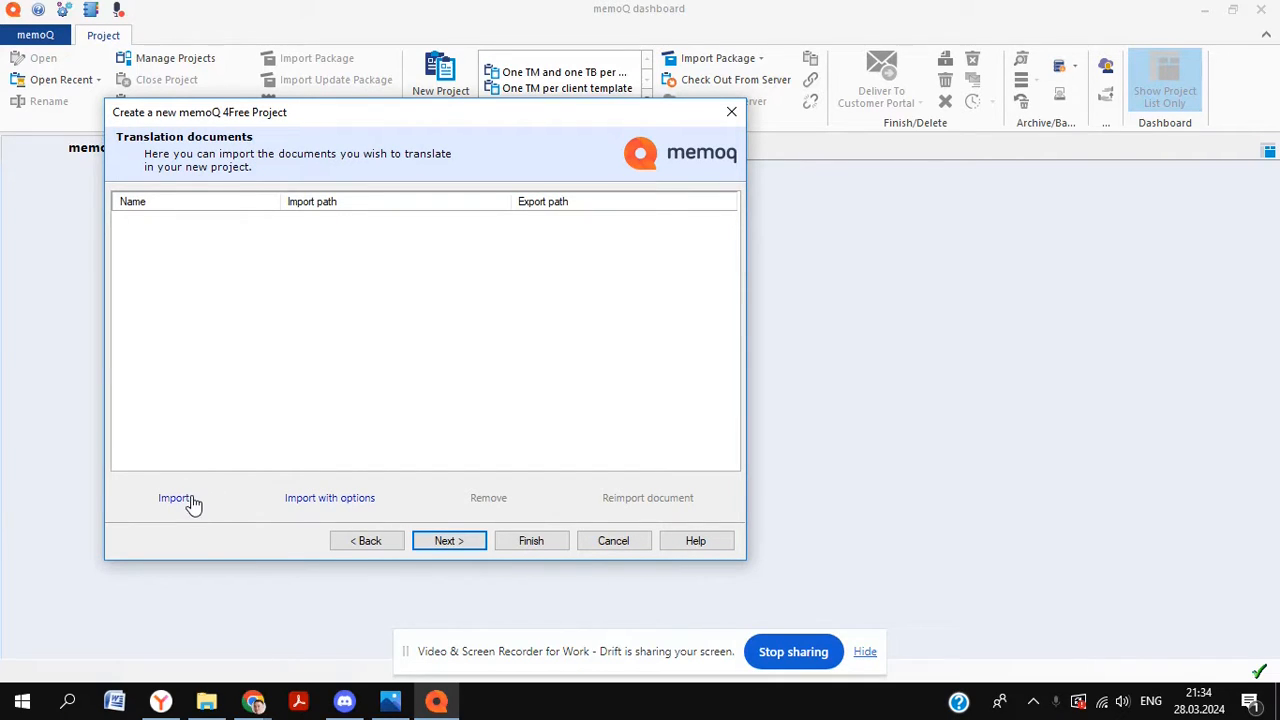
left_click(174, 497)
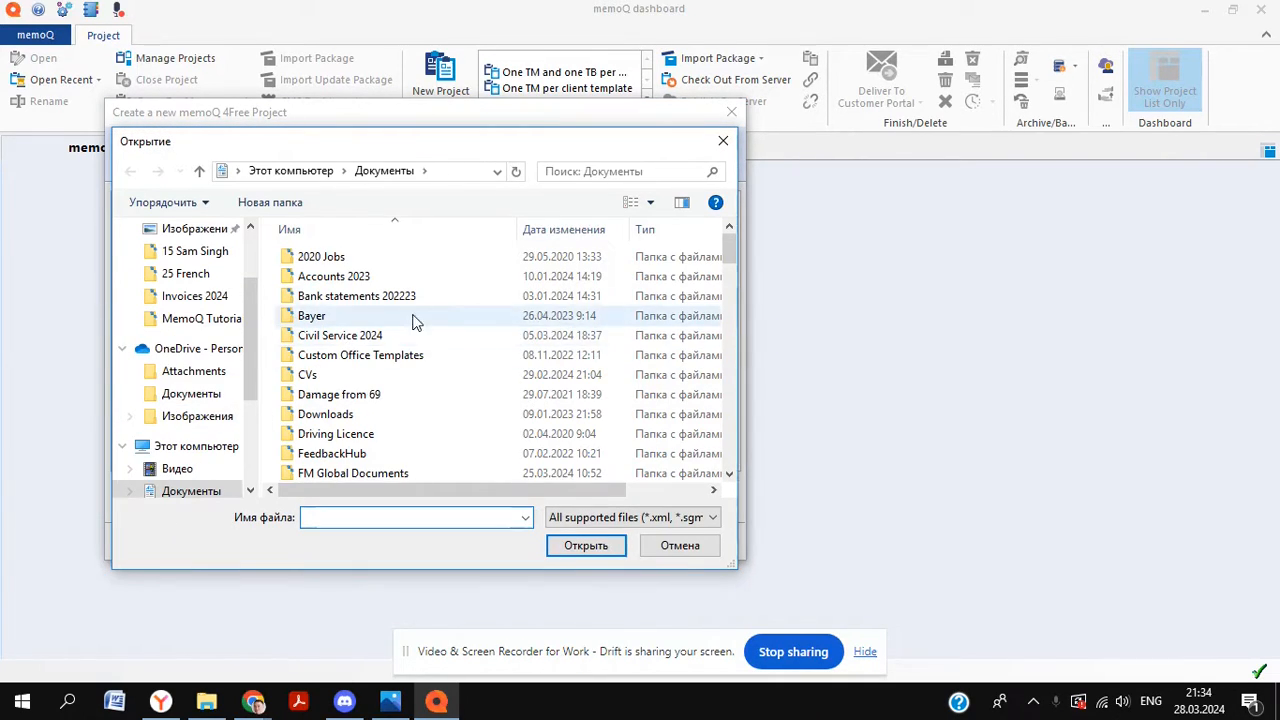
scroll("down", 3)
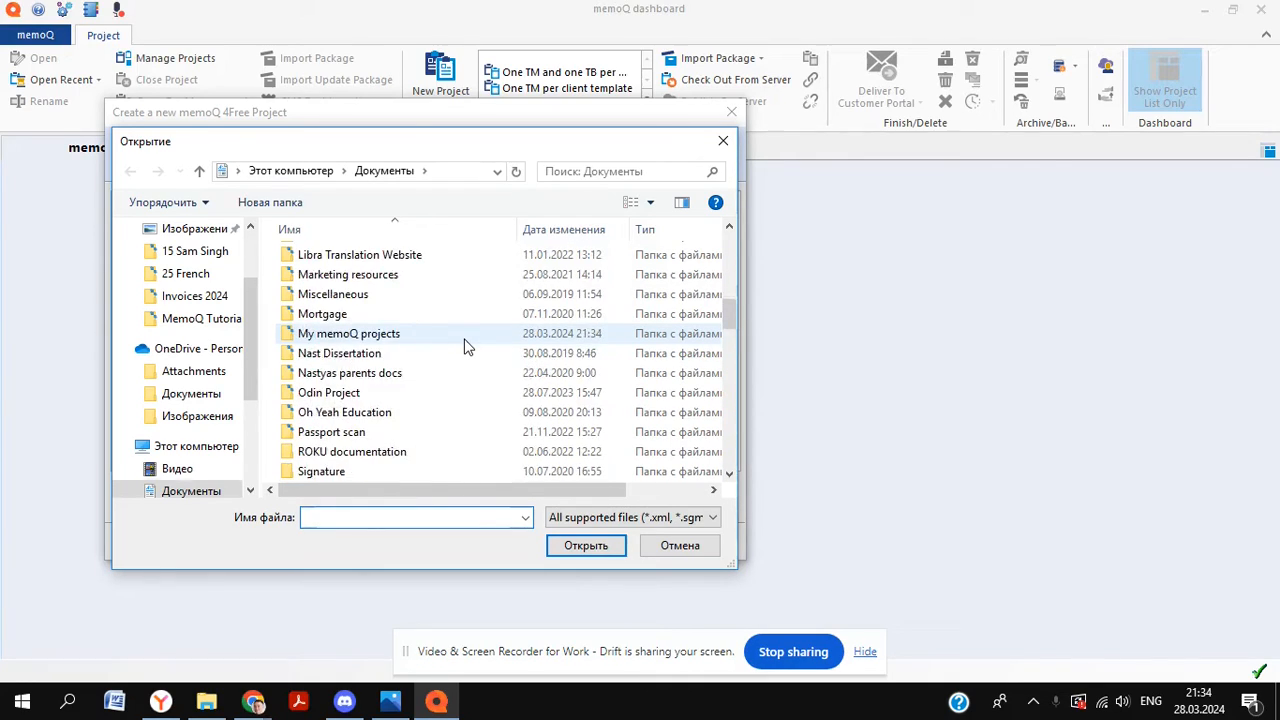
scroll("down", 3)
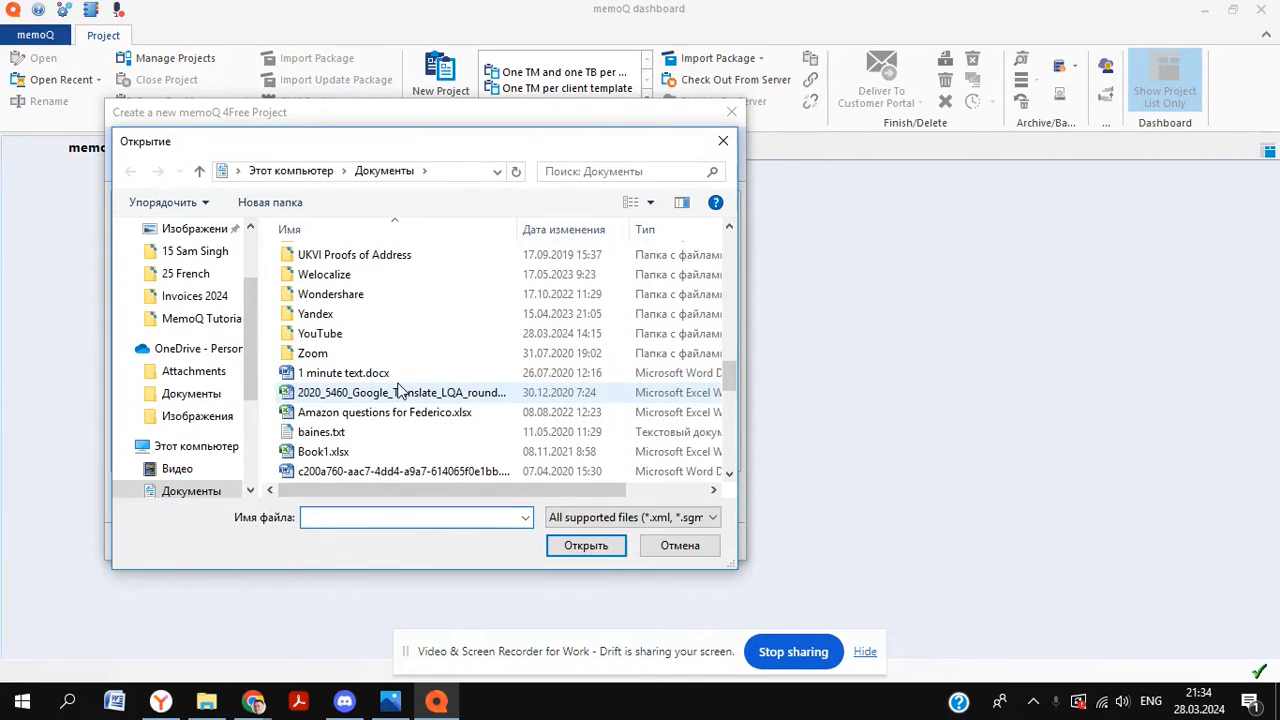
double_click(319, 333)
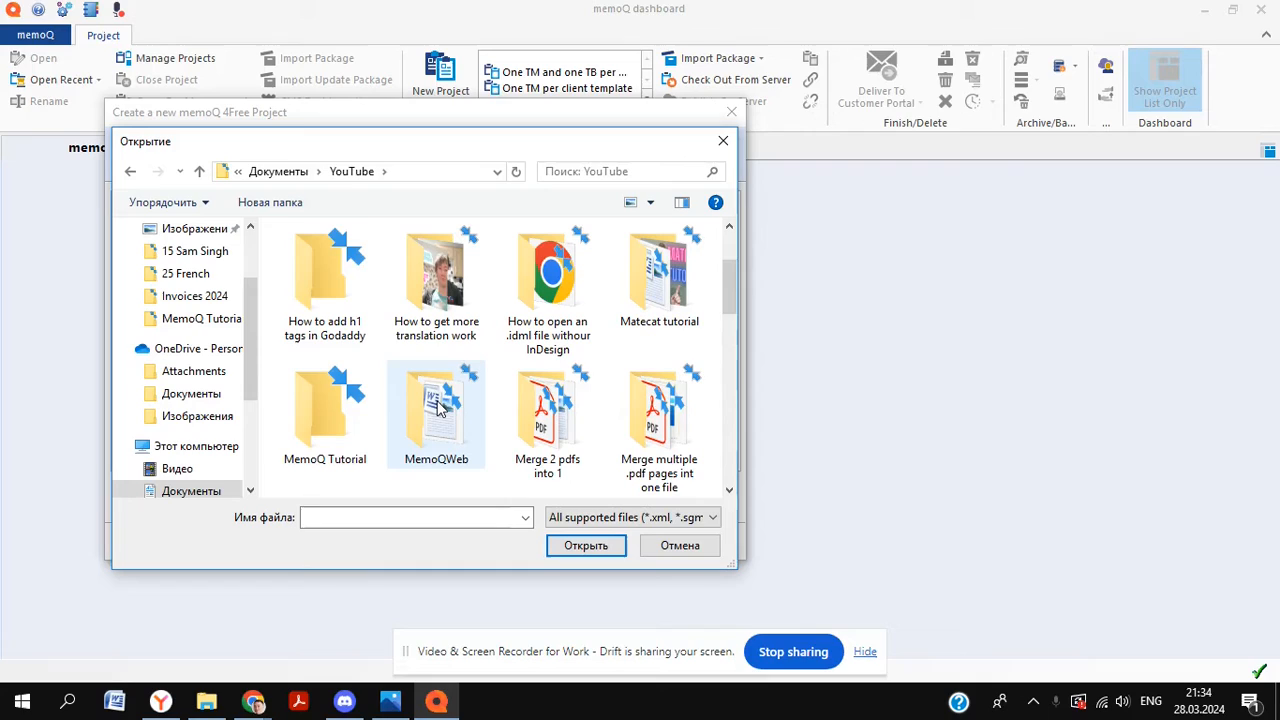
scroll("down", 3)
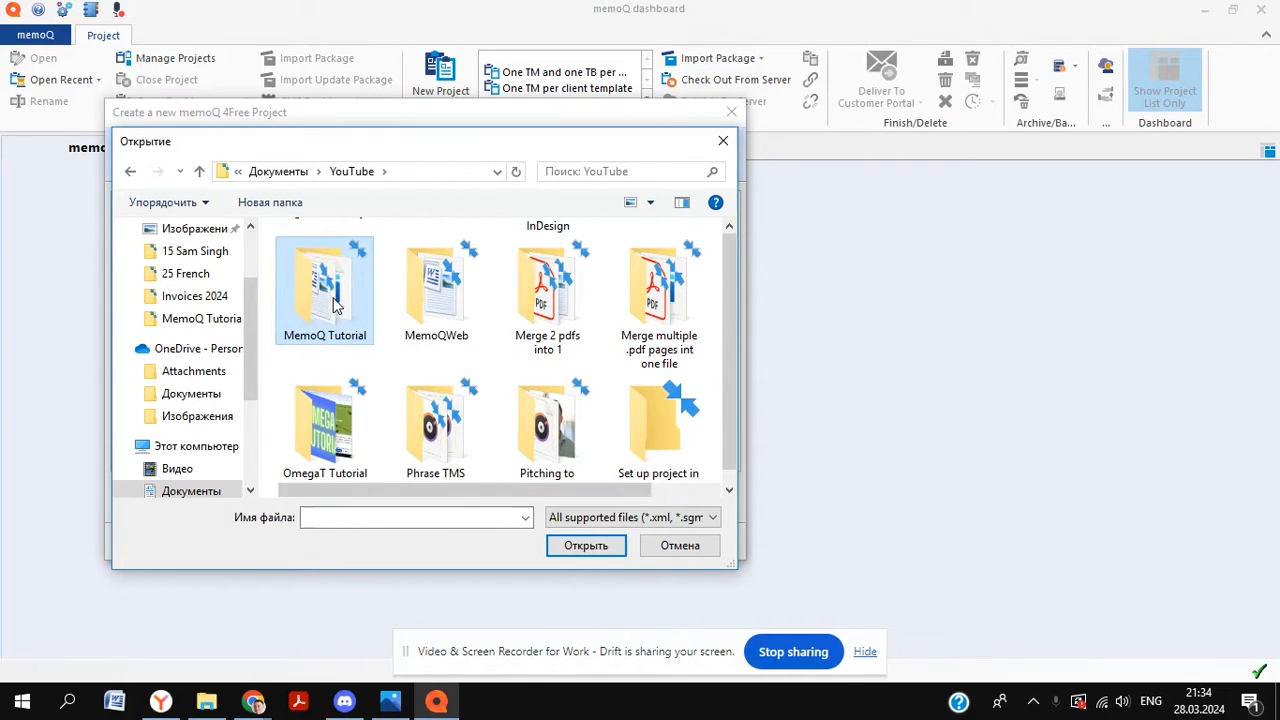
double_click(324, 285)
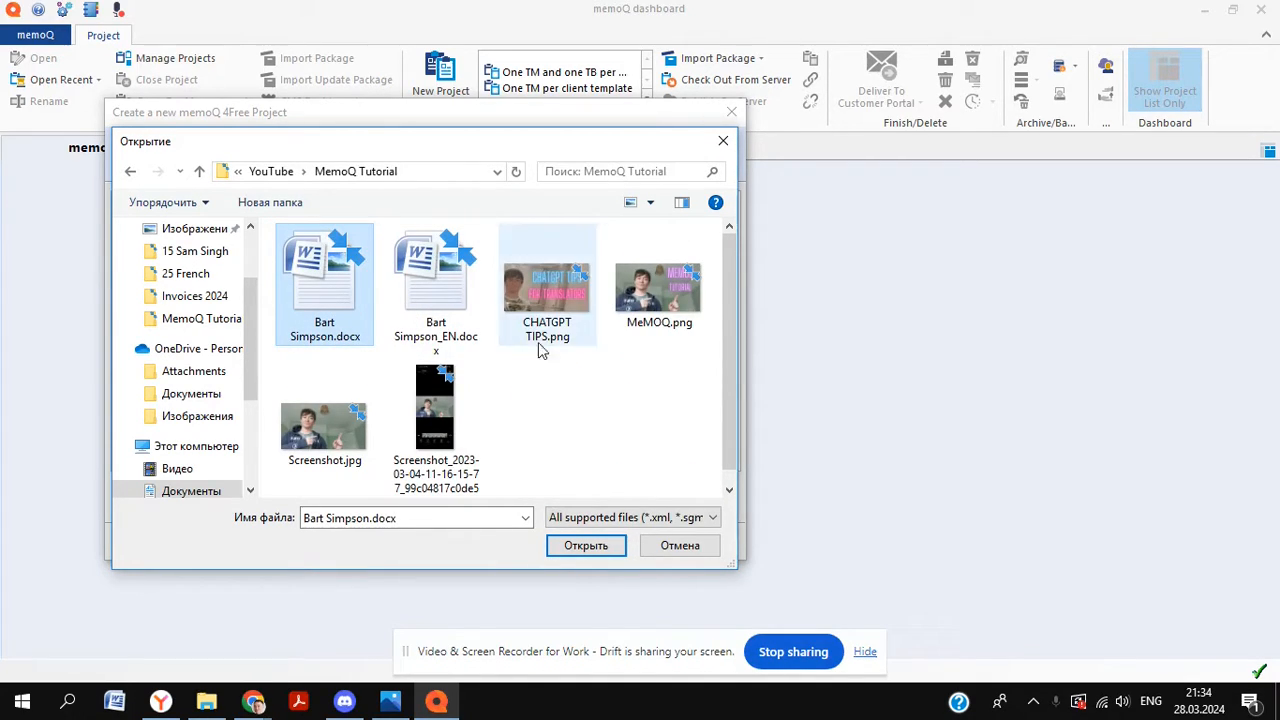
left_click(586, 545)
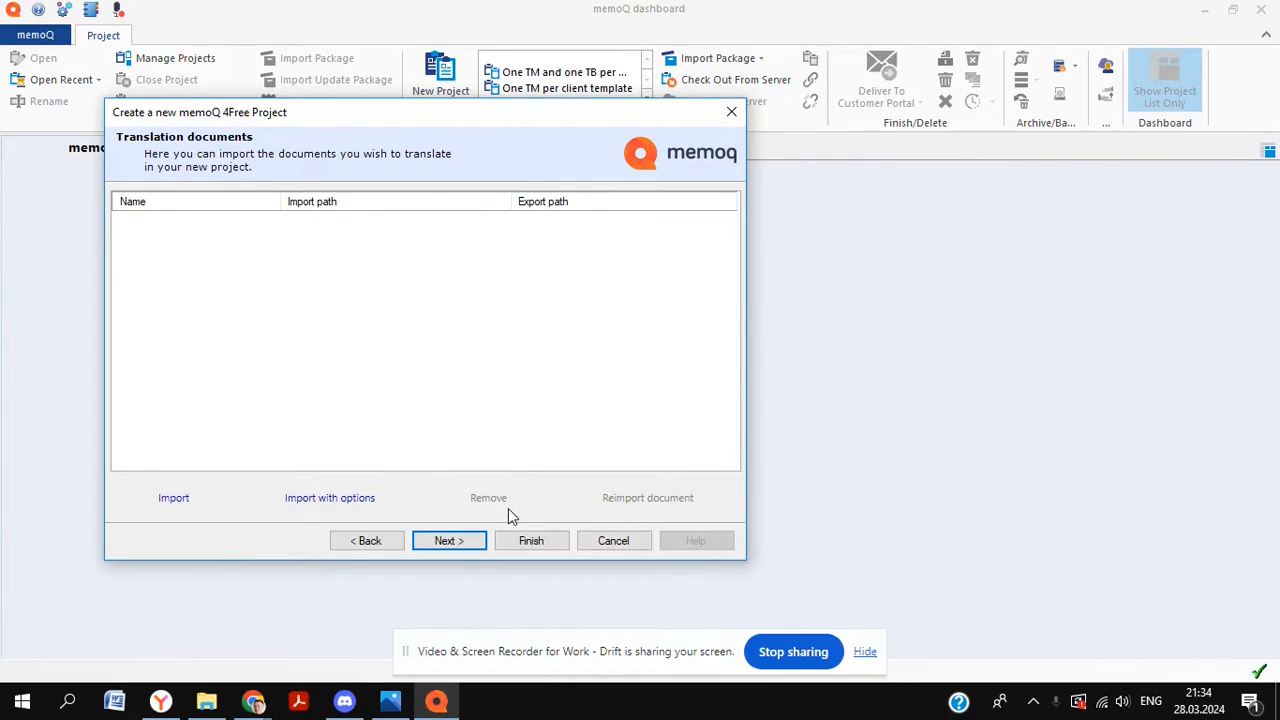
Let Bart Simpson.docx load into the documents list, then continue to translation memories
left_click(173, 497)
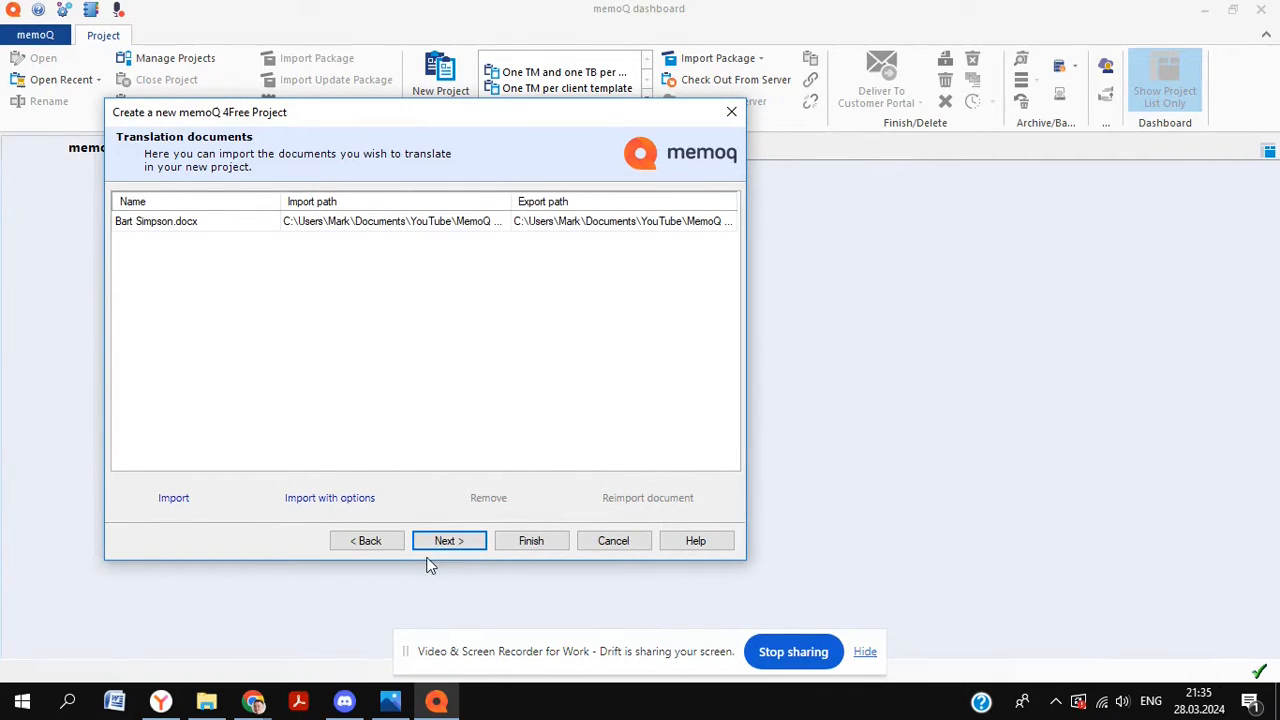
left_click(448, 540)
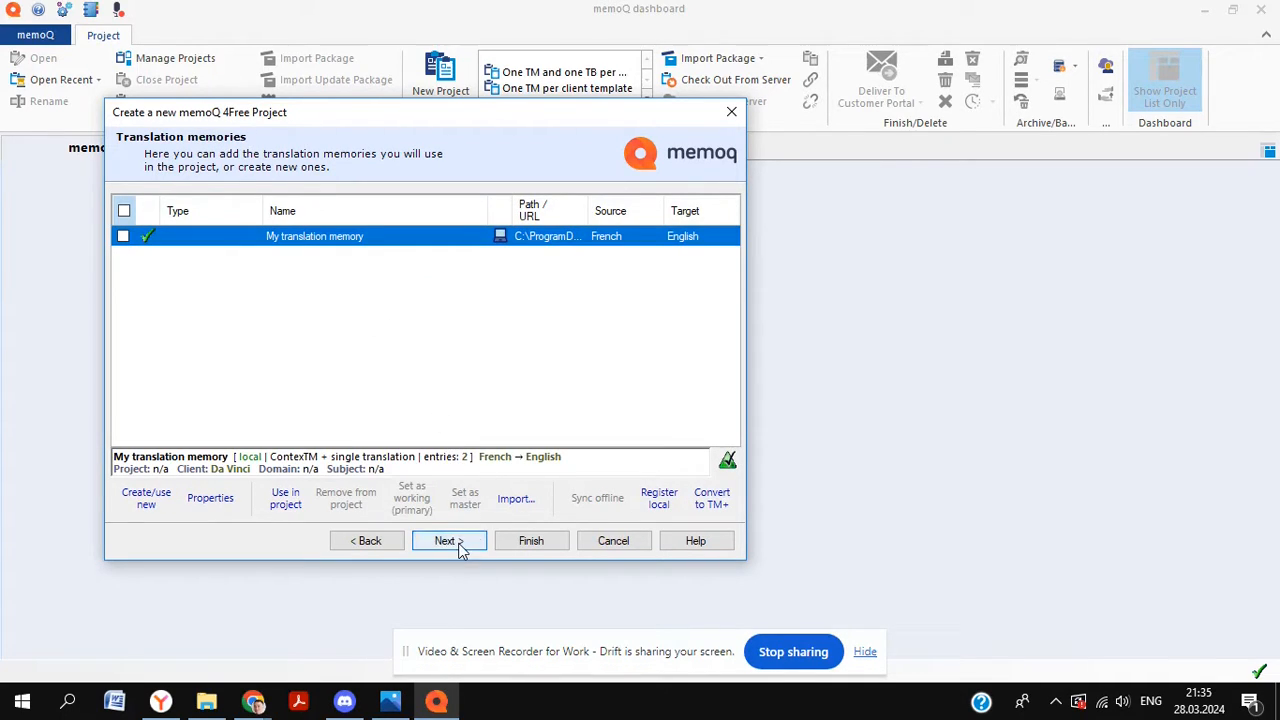
Skip the translation memories and term bases pages and finish the Bart project wizard
left_click(445, 540)
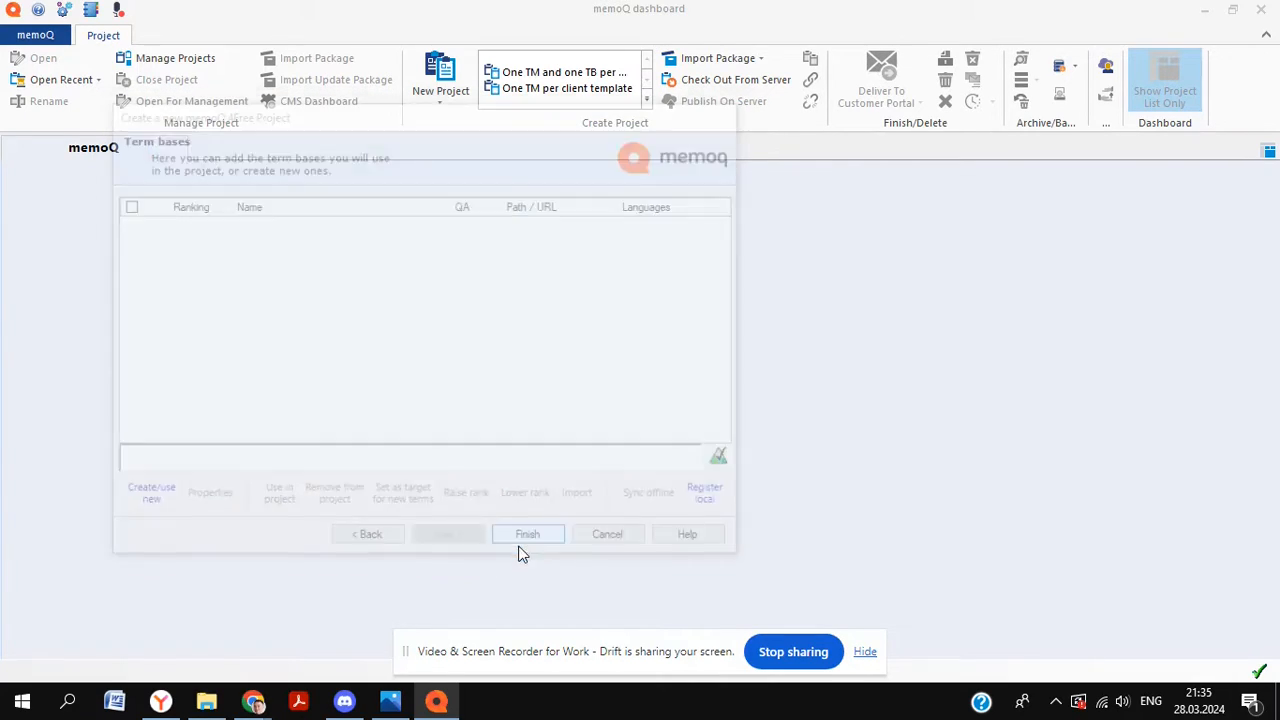
left_click(527, 533)
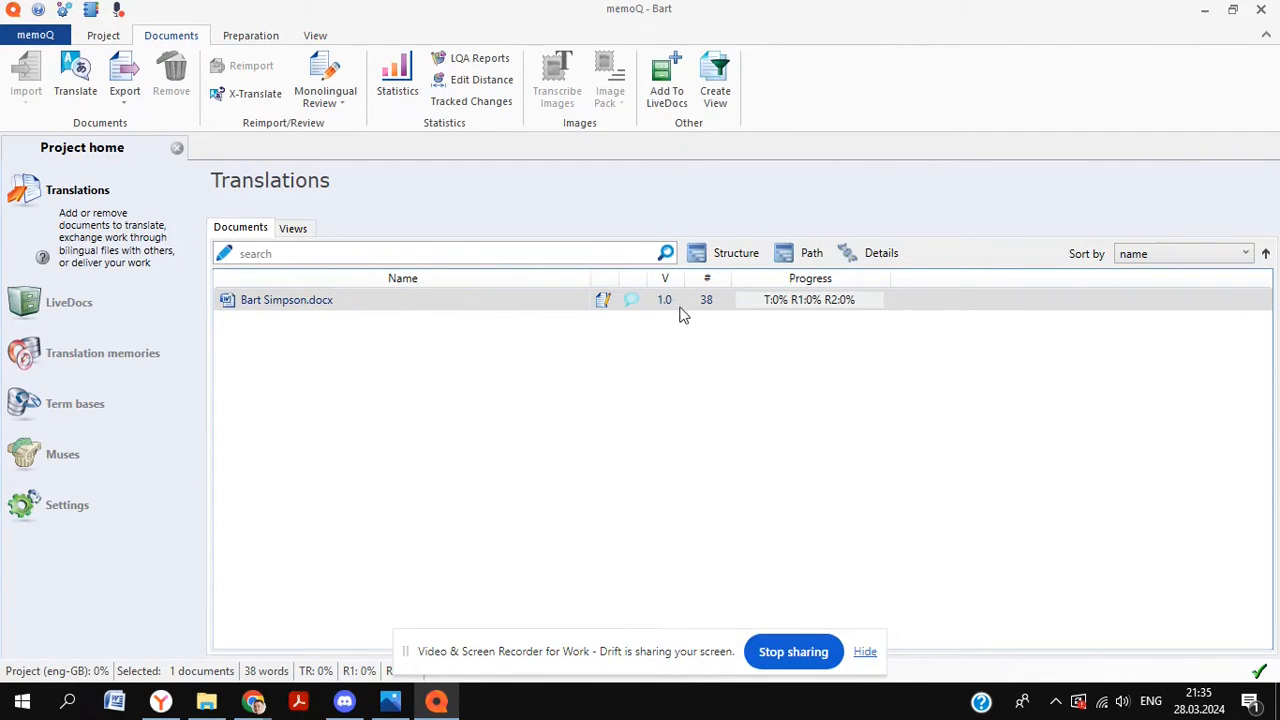
mouse_move(432, 307)
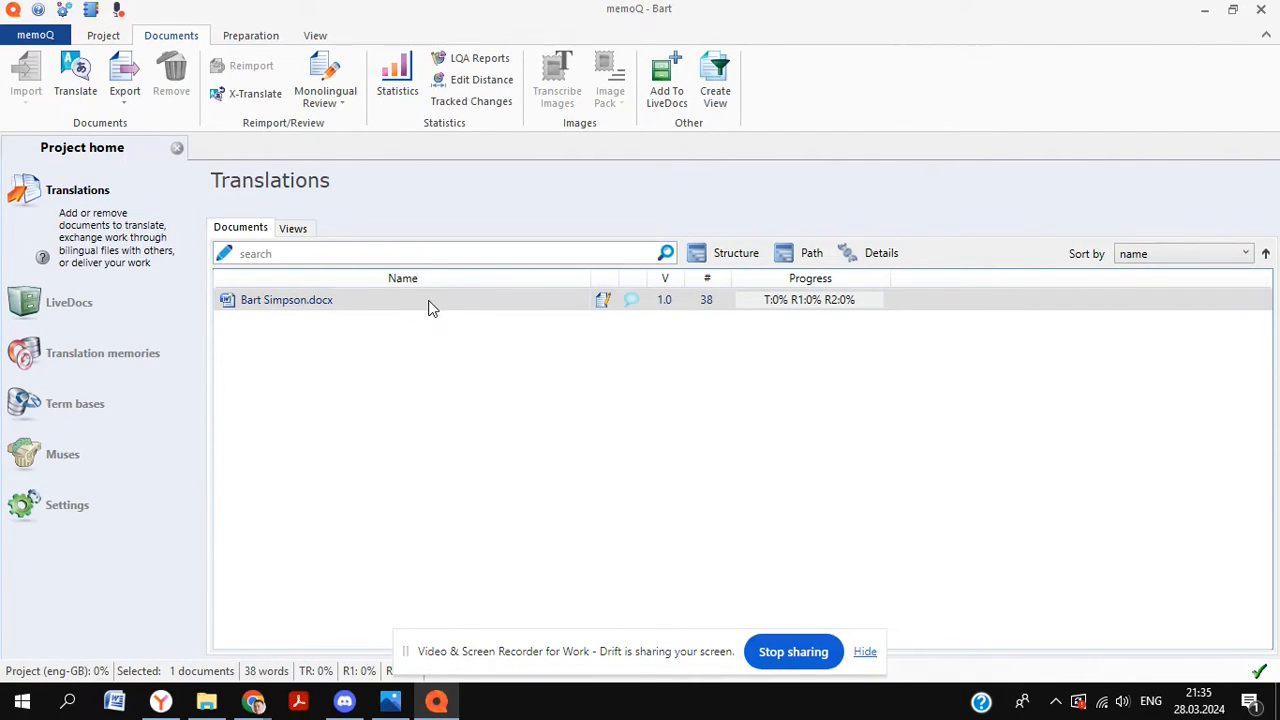
Open Bart Simpson.docx from Project home > Translations in the translation editor
double_click(287, 299)
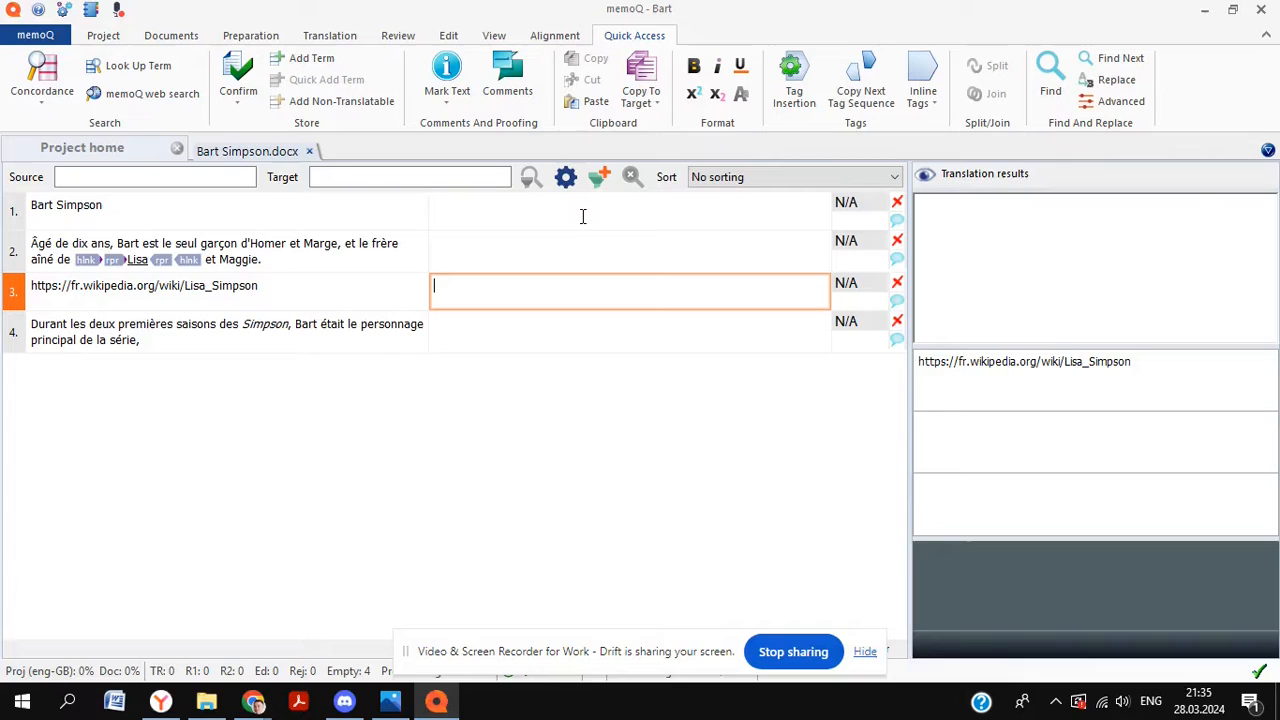
Enter and confirm 'Bart Simpson' as segment 1's translation, then select segment 2's target
left_click(630, 210)
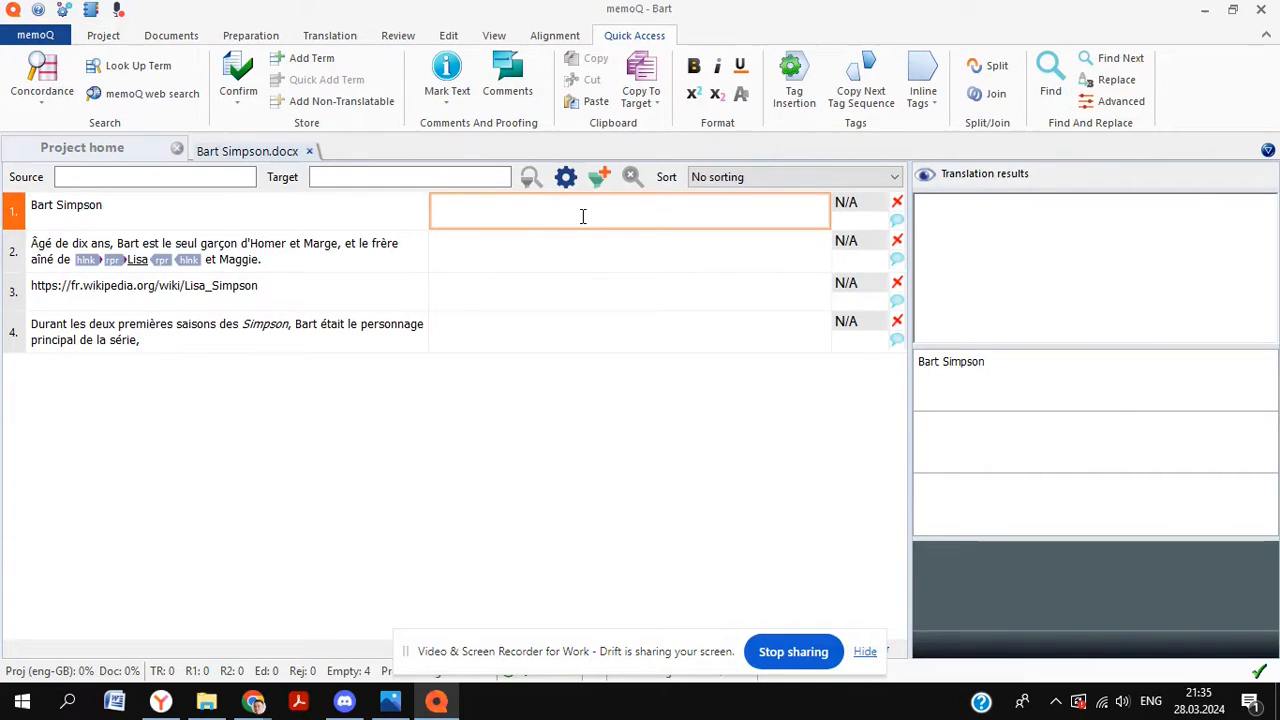
left_click(640, 80)
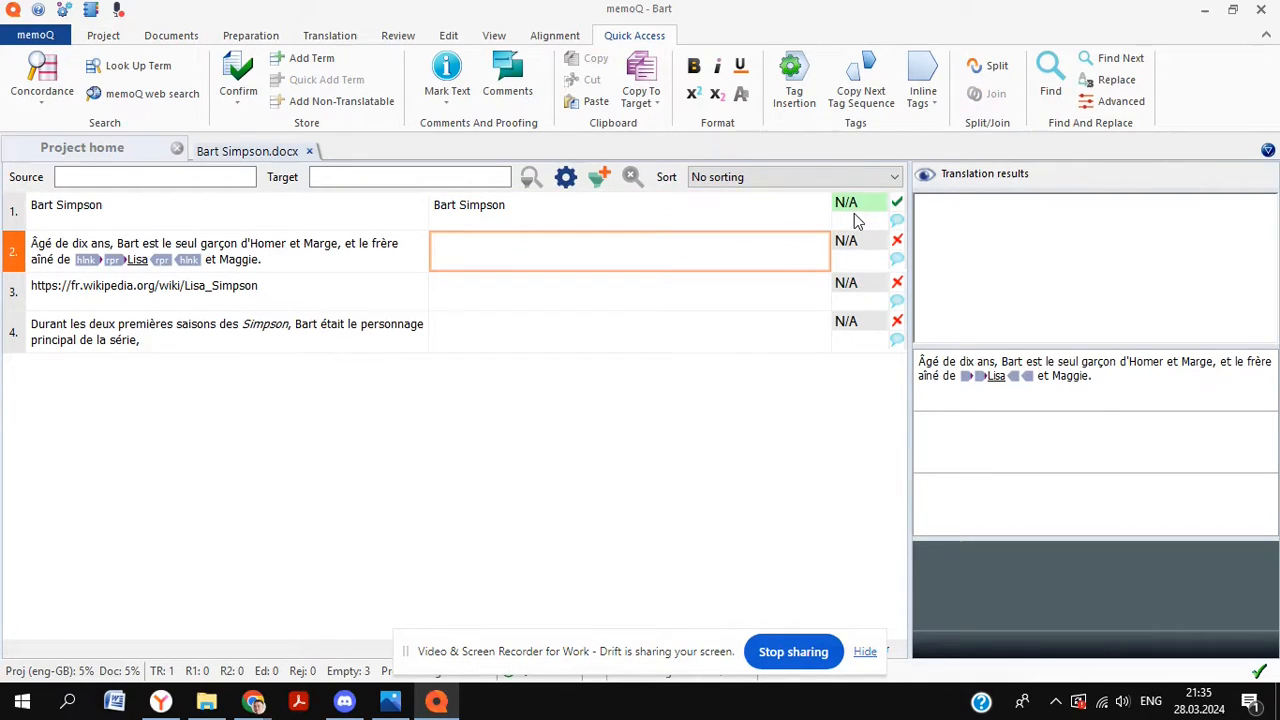
mouse_move(846, 240)
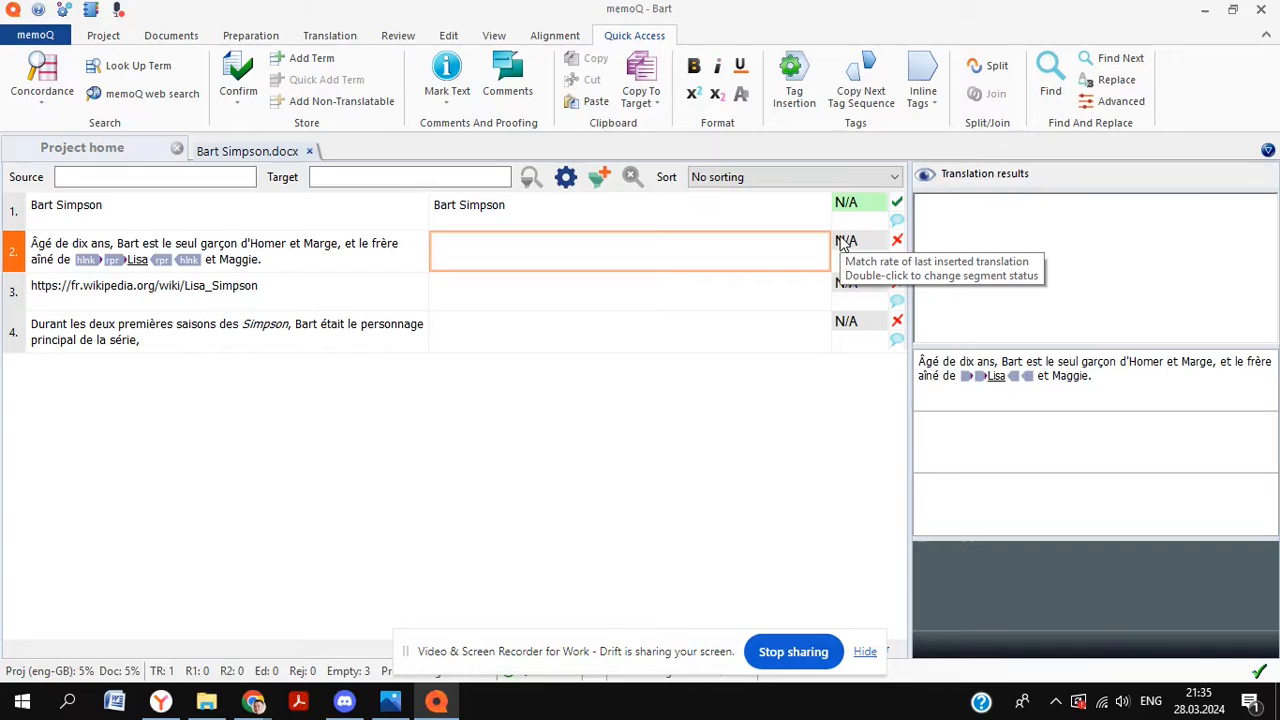
left_click(538, 254)
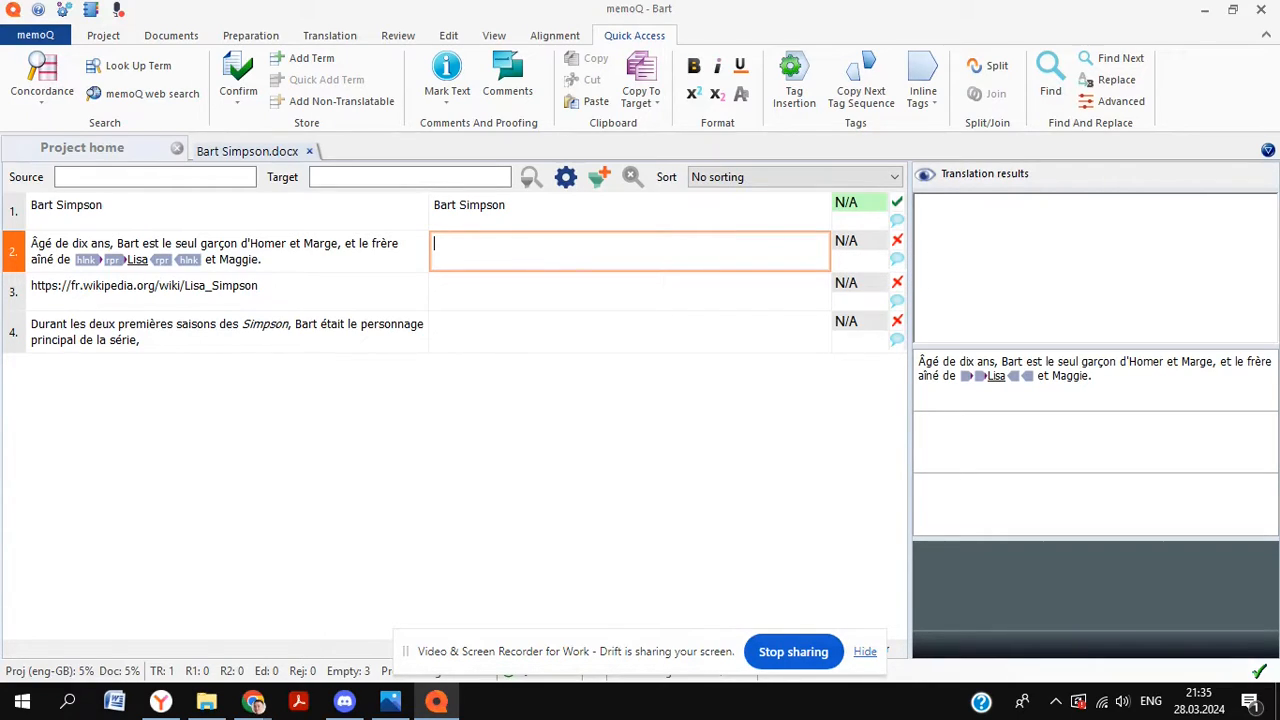
Type segment 2's English sentence, beginning 'At 10 years old, Bart is the only son'
type("A")
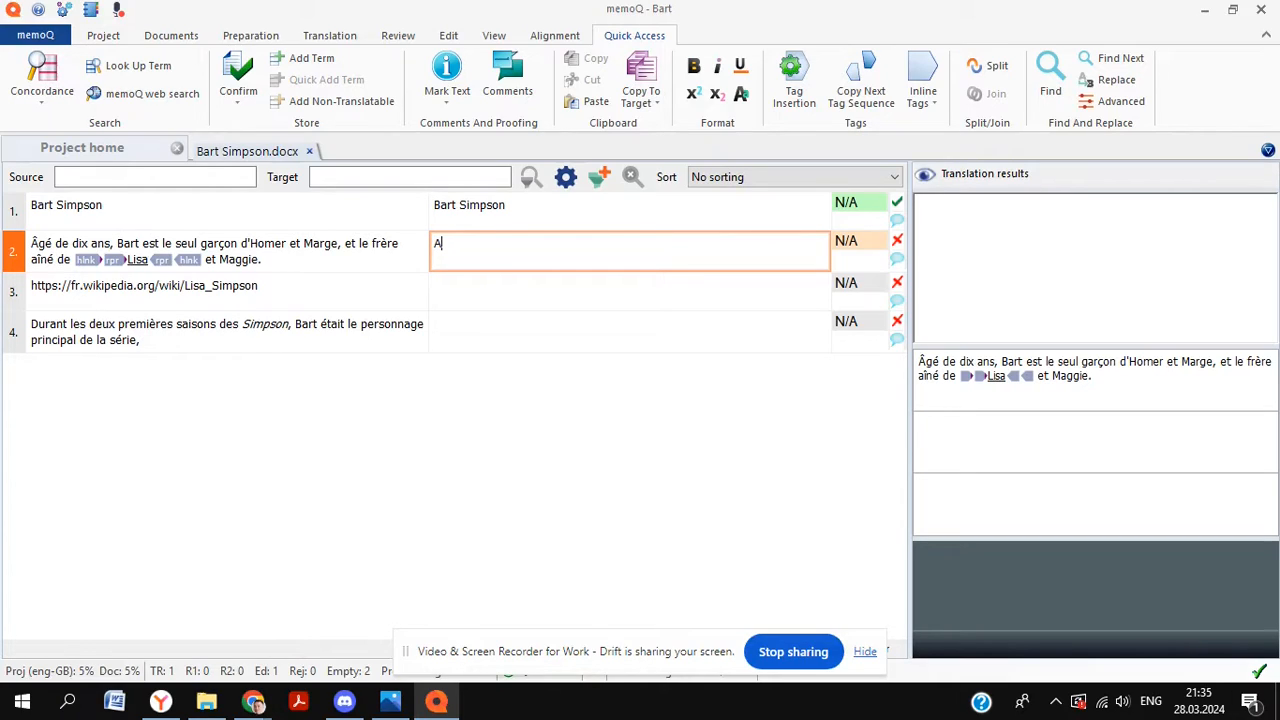
type("t 10 y")
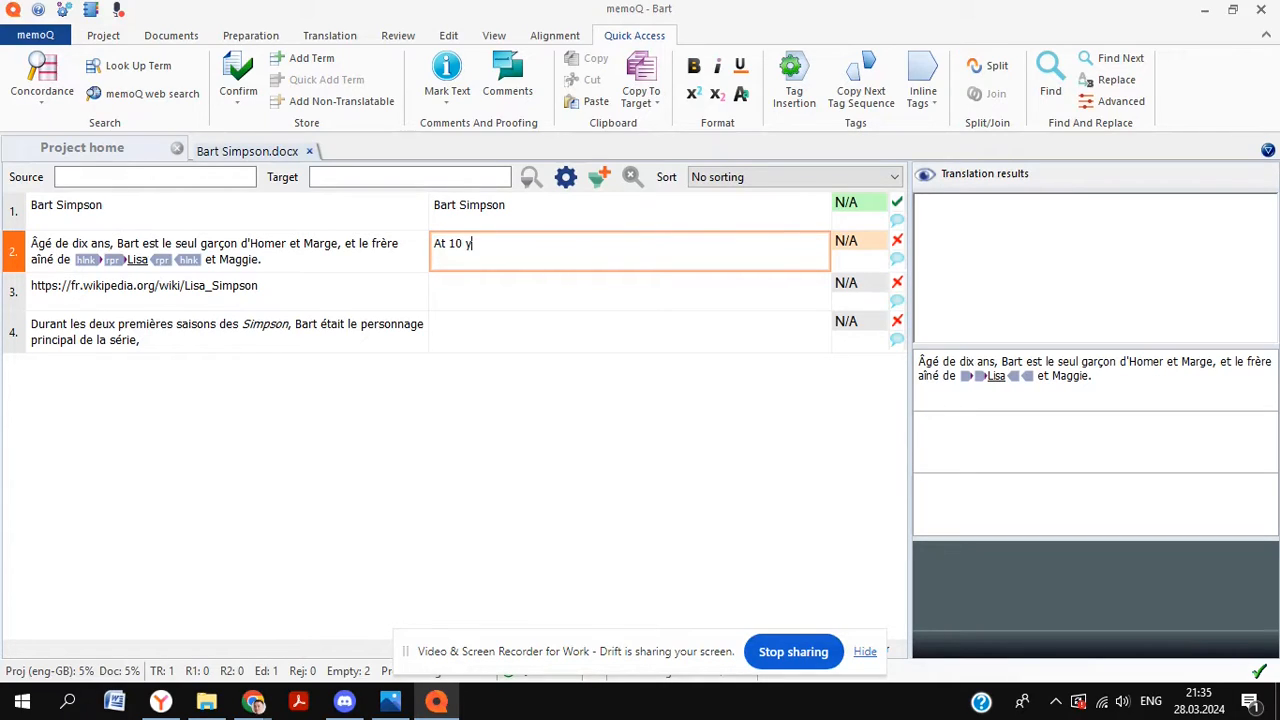
type("ears ols,")
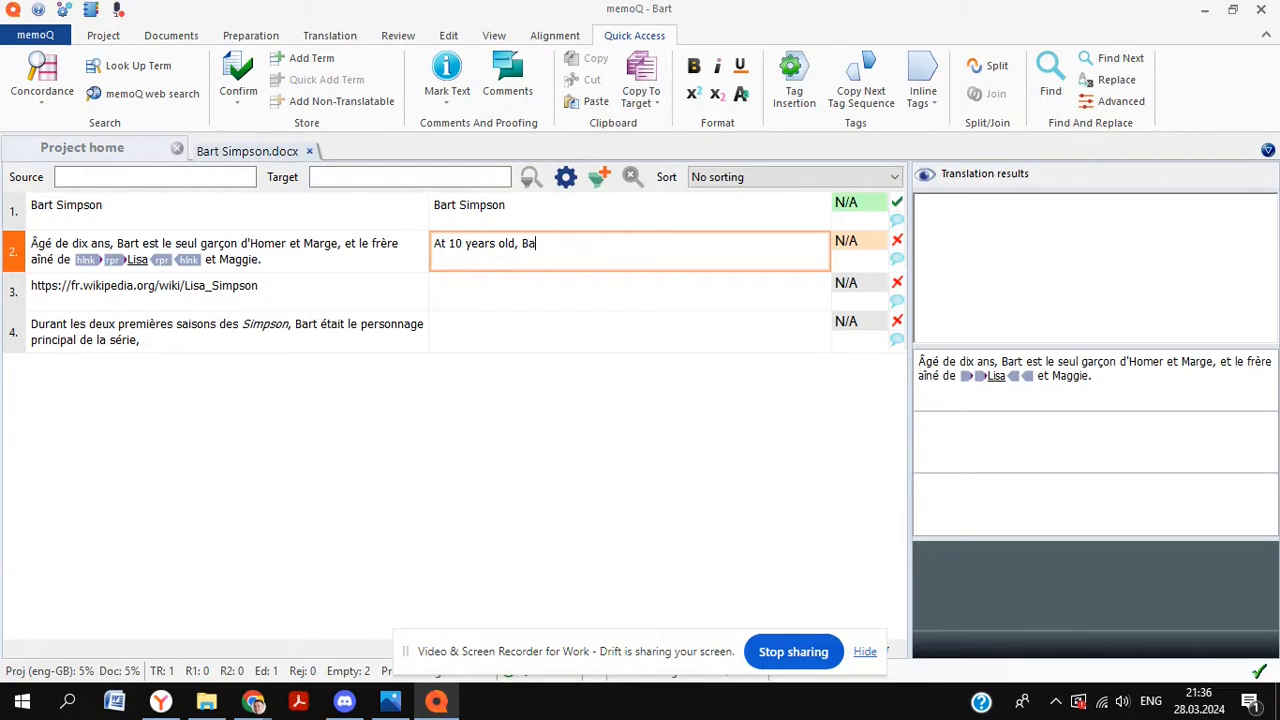
type("rt is the")
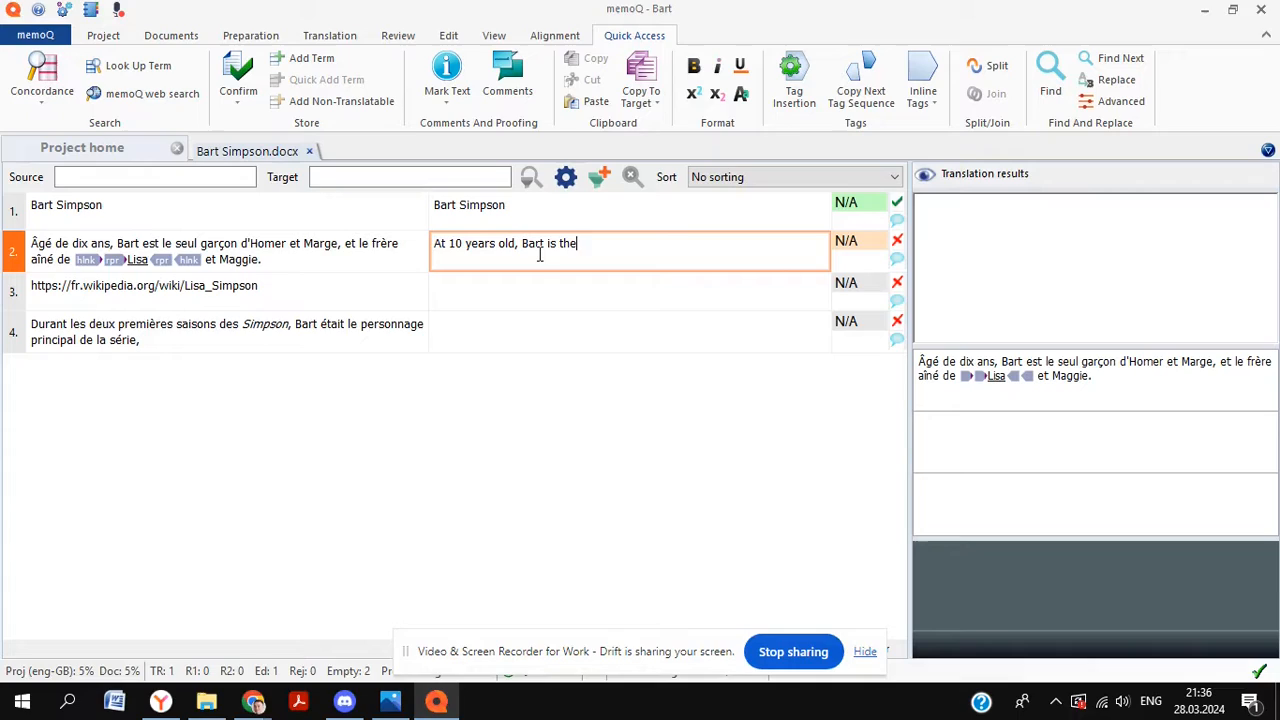
type("only son of  Homer and Marge, and the older")
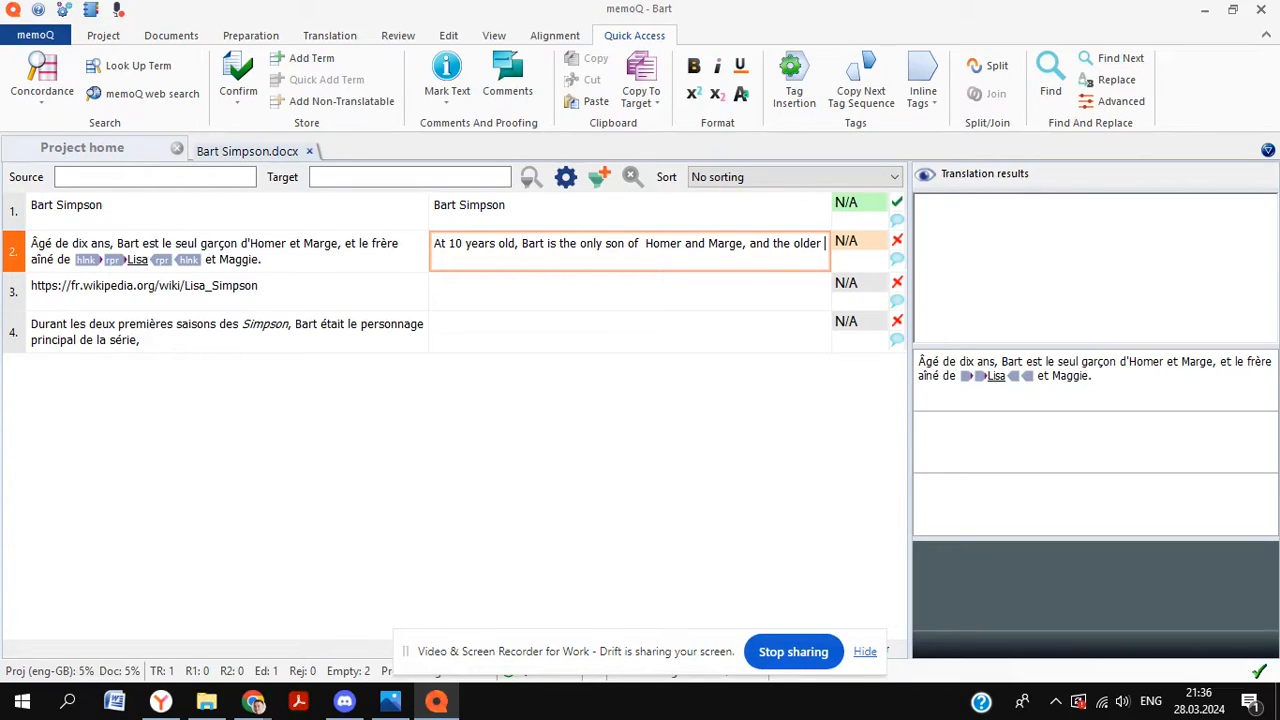
type("borthe")
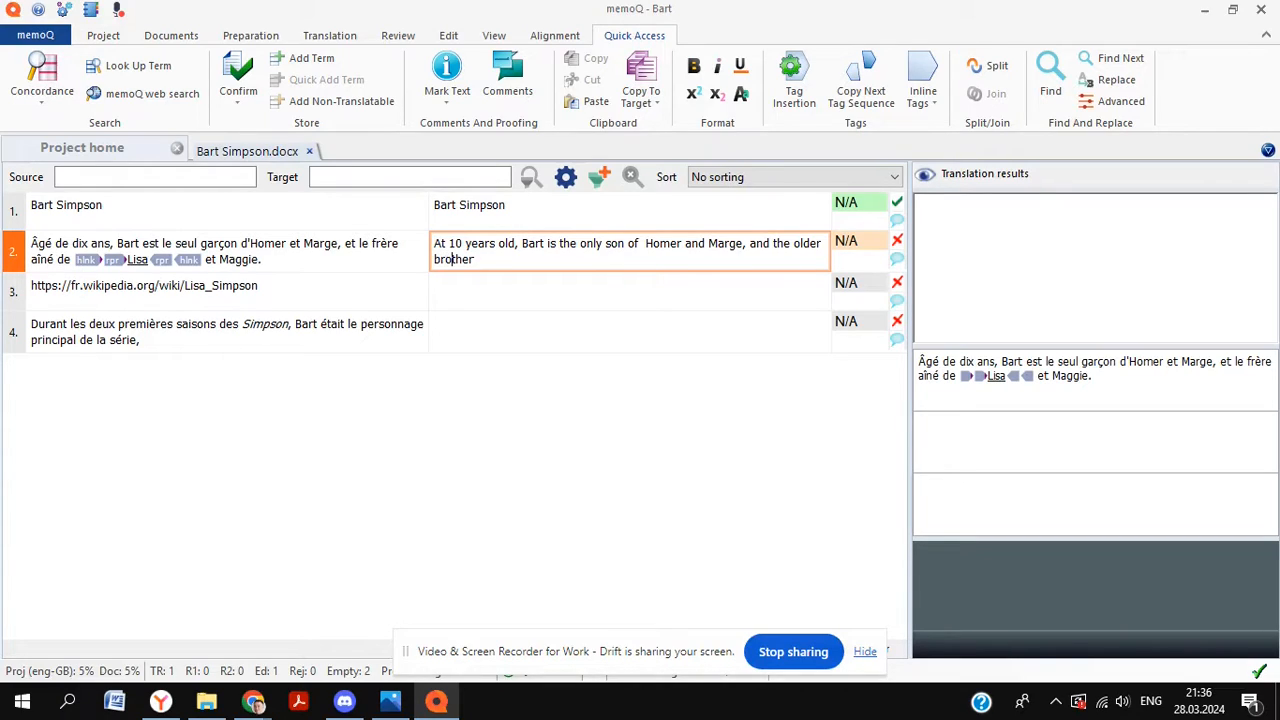
type("to")
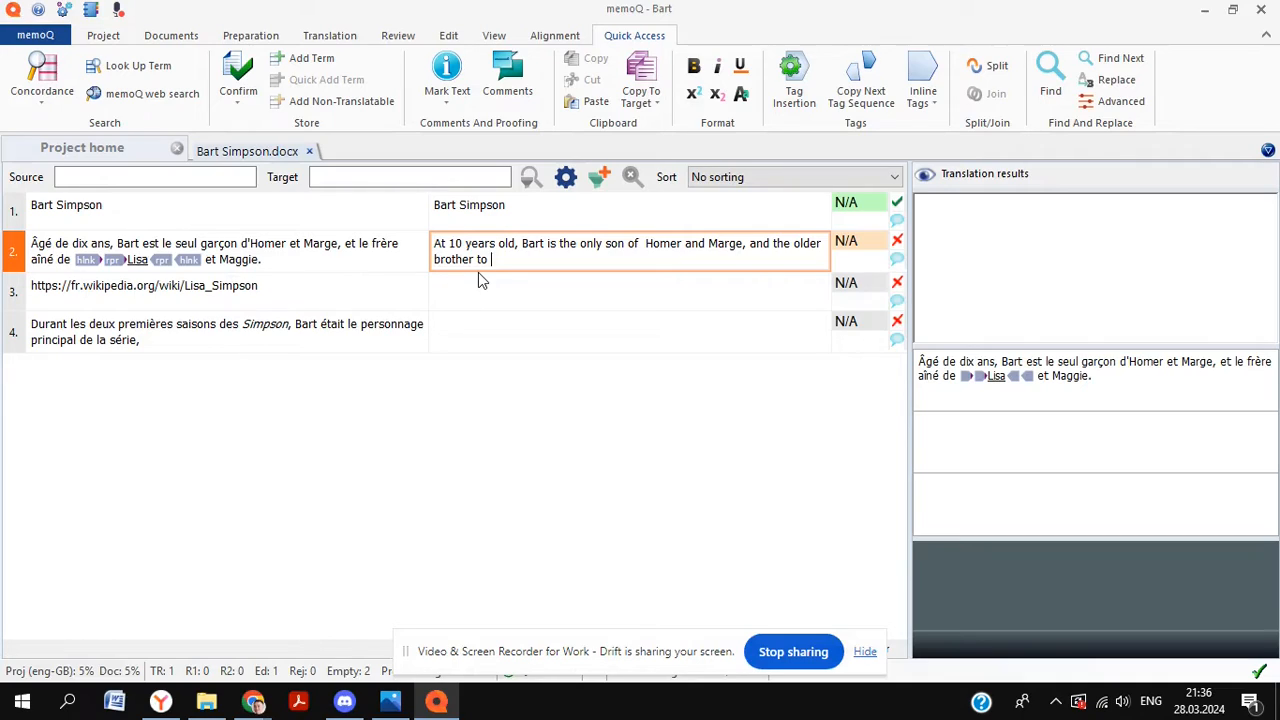
mouse_move(537, 147)
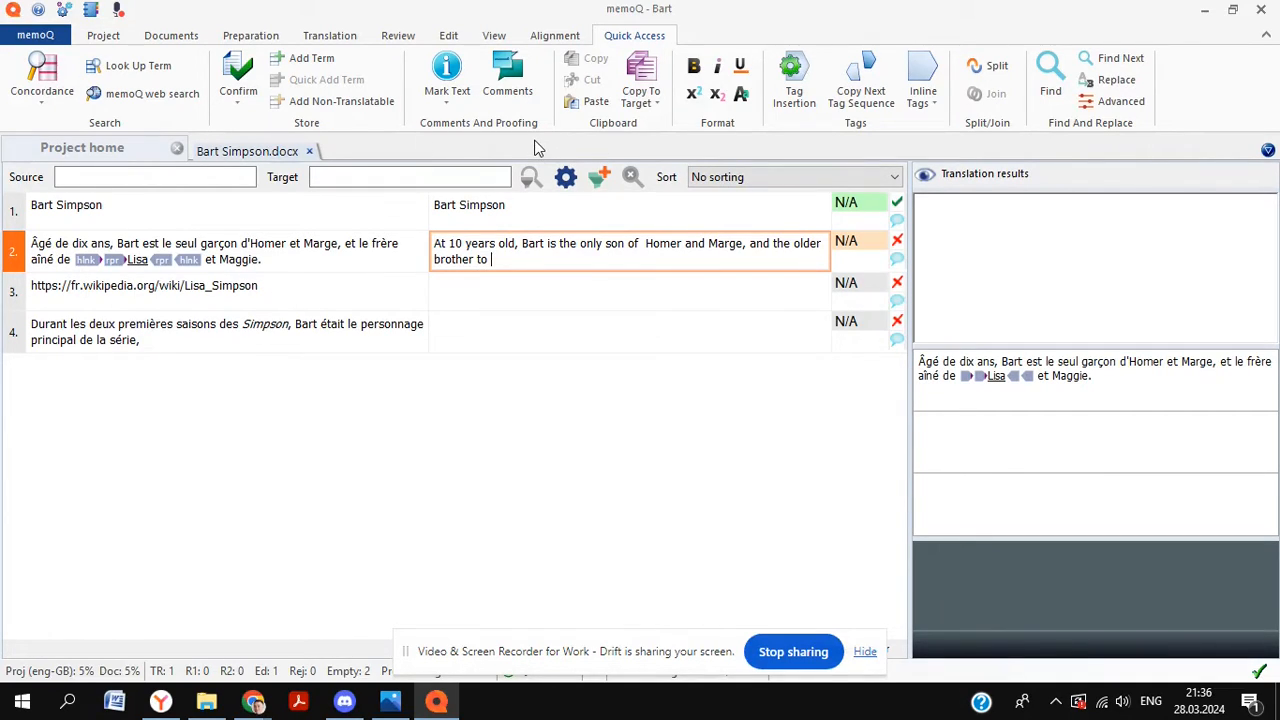
Insert the hyperlink tags around Lisa, add 'and Maggie', and confirm the segment
left_click(860, 80)
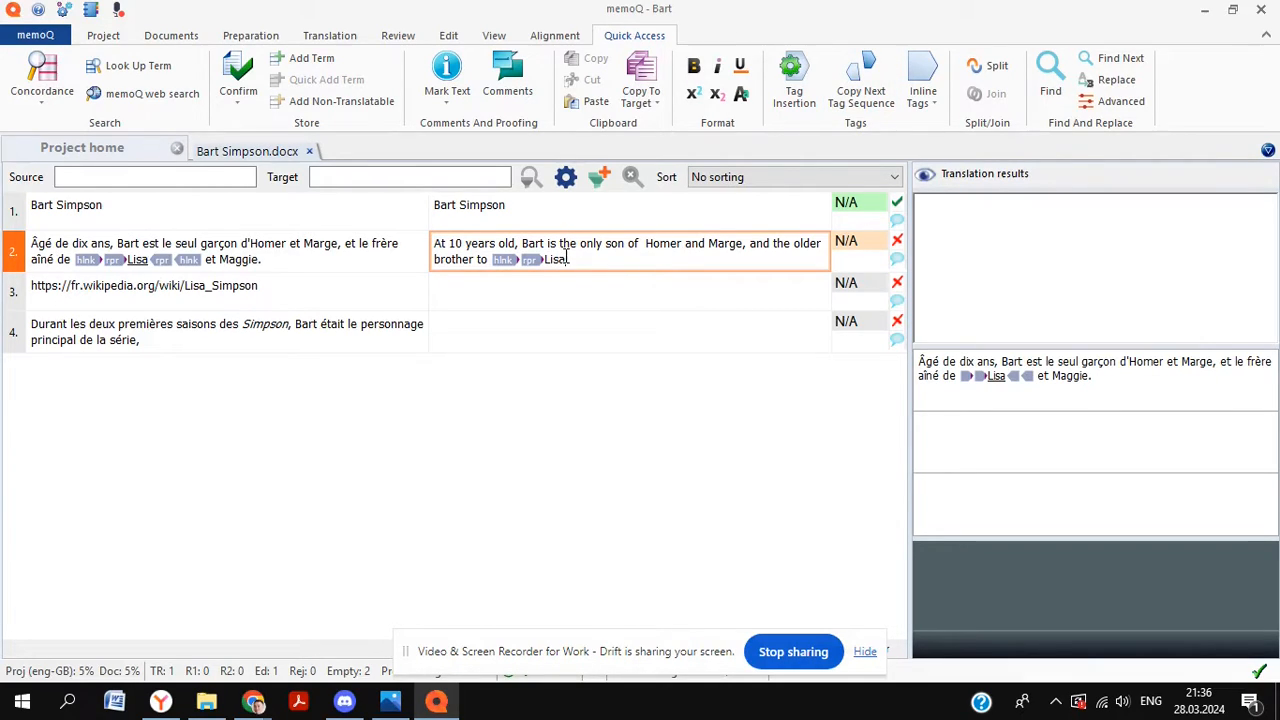
double_click(554, 259)
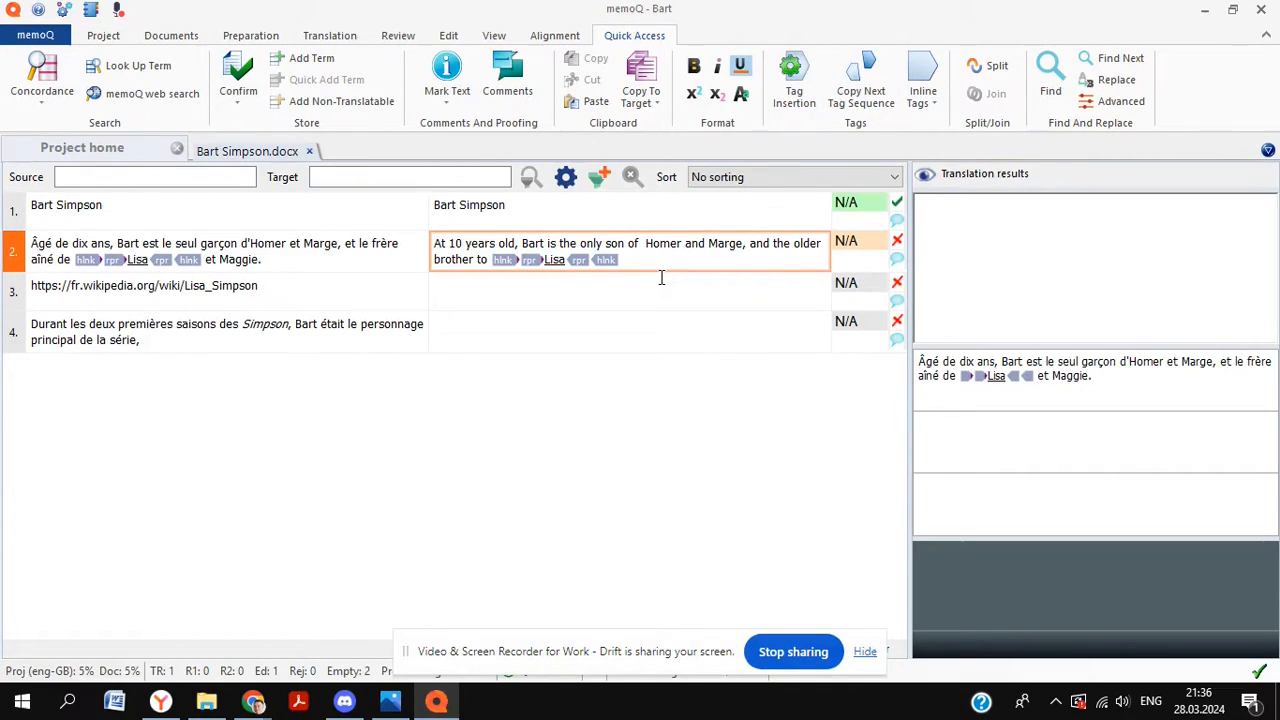
type("and Ma")
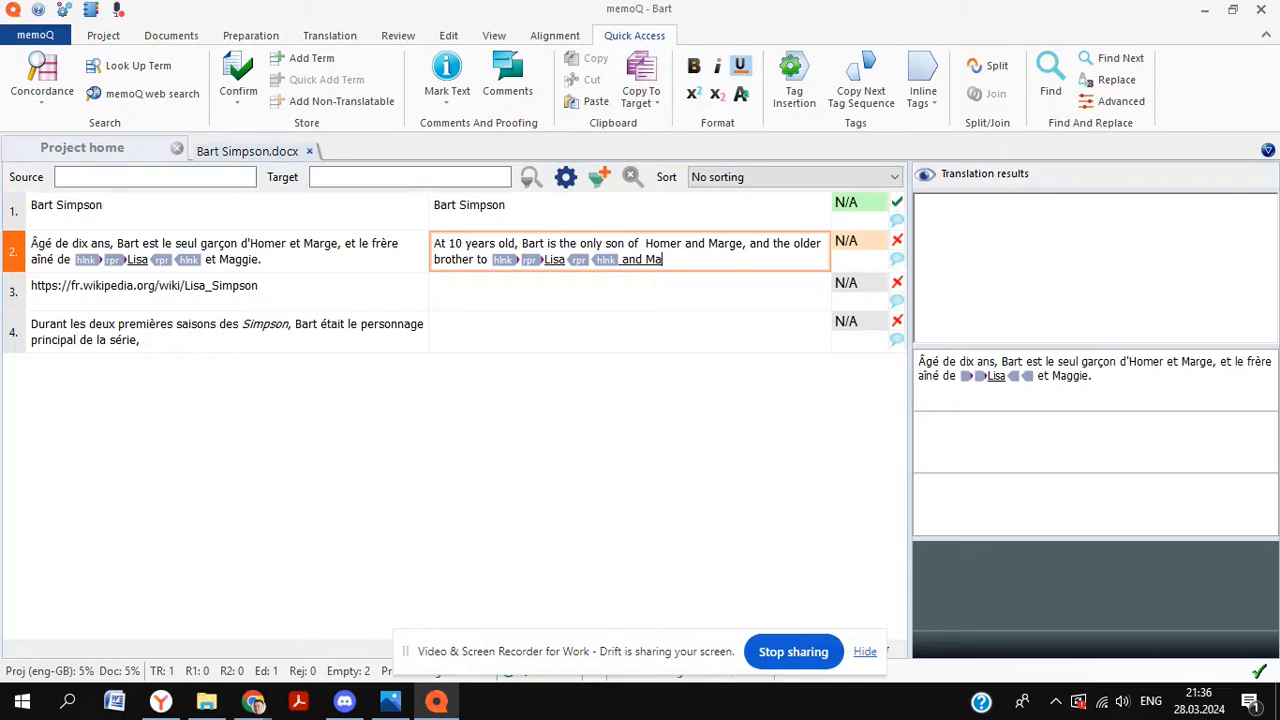
type("ggie.")
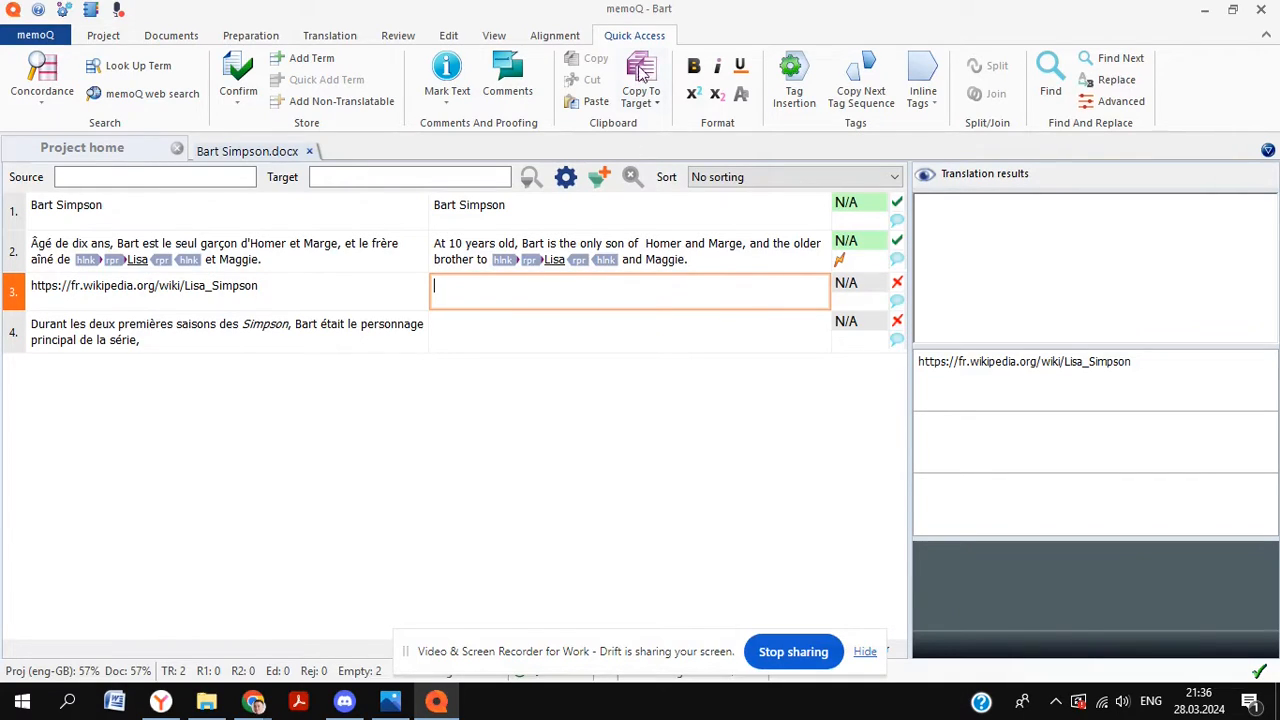
Copy segment 3's Wikipedia link from source to target and confirm it
left_click(641, 100)
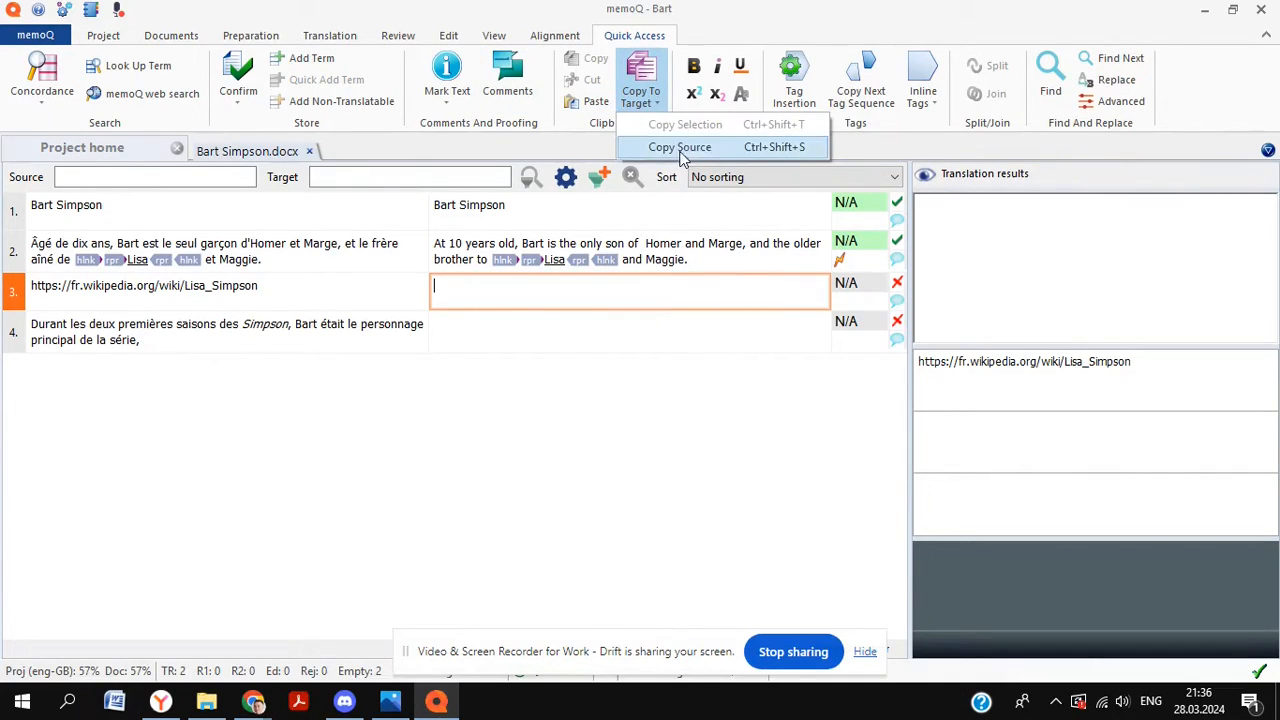
left_click(679, 147)
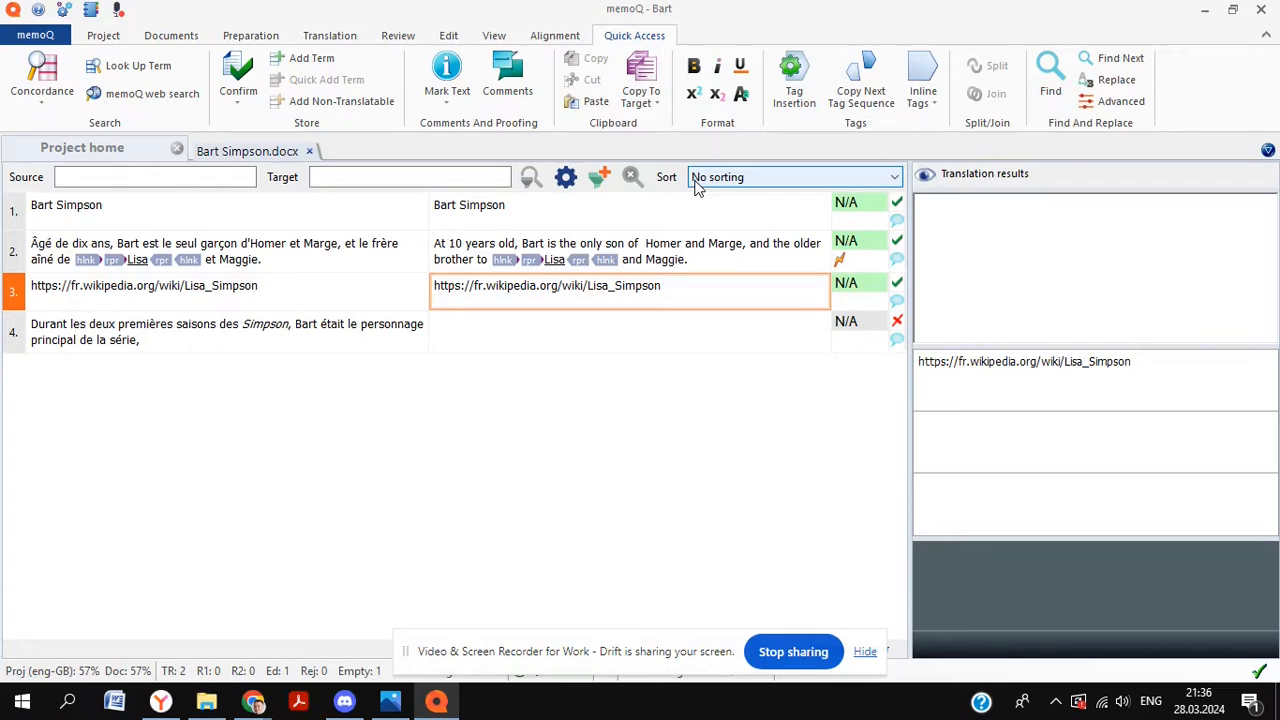
left_click(630, 331)
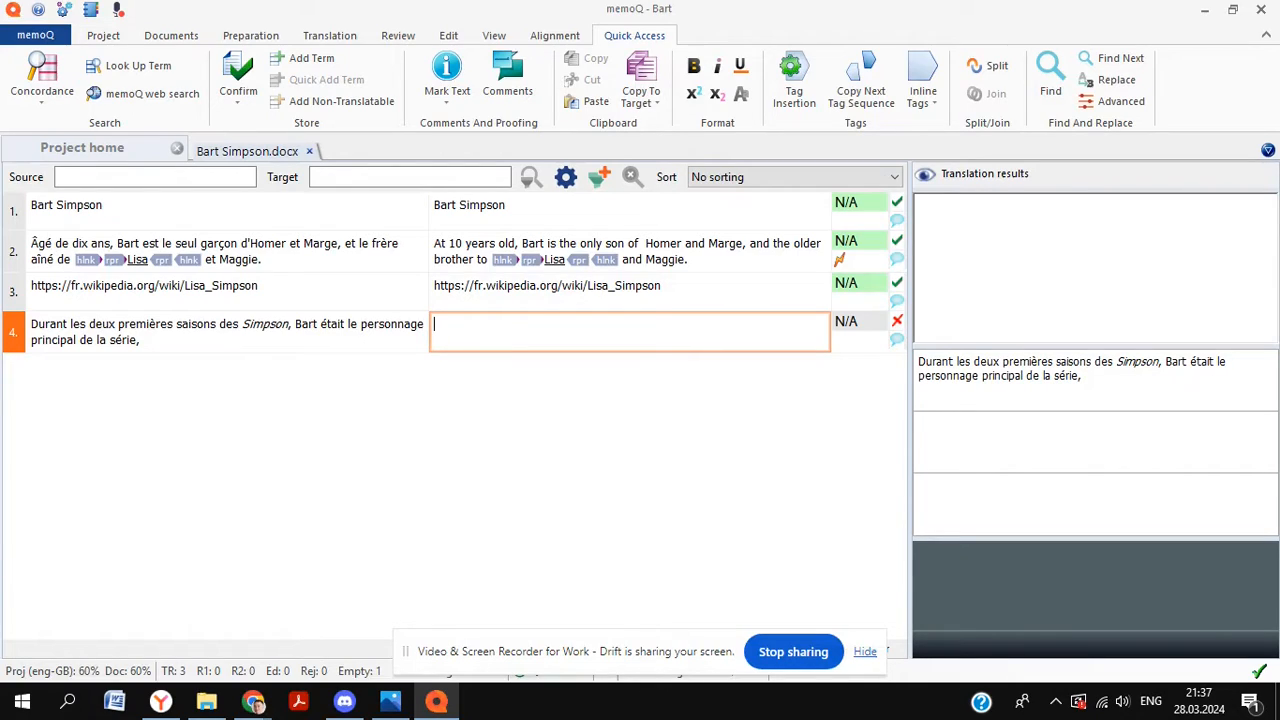
Type segment 4: 'During the first two seasons of the Simpsons, Bart was the main character.'
type("During the")
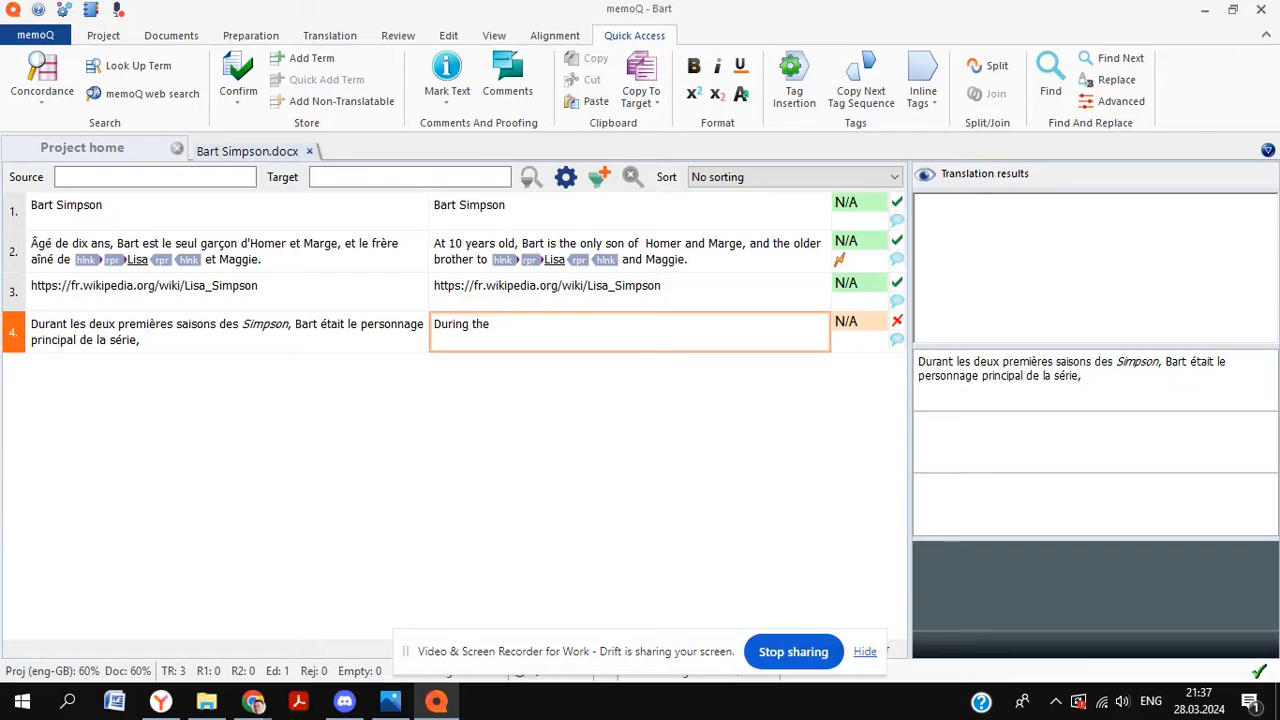
type("first t")
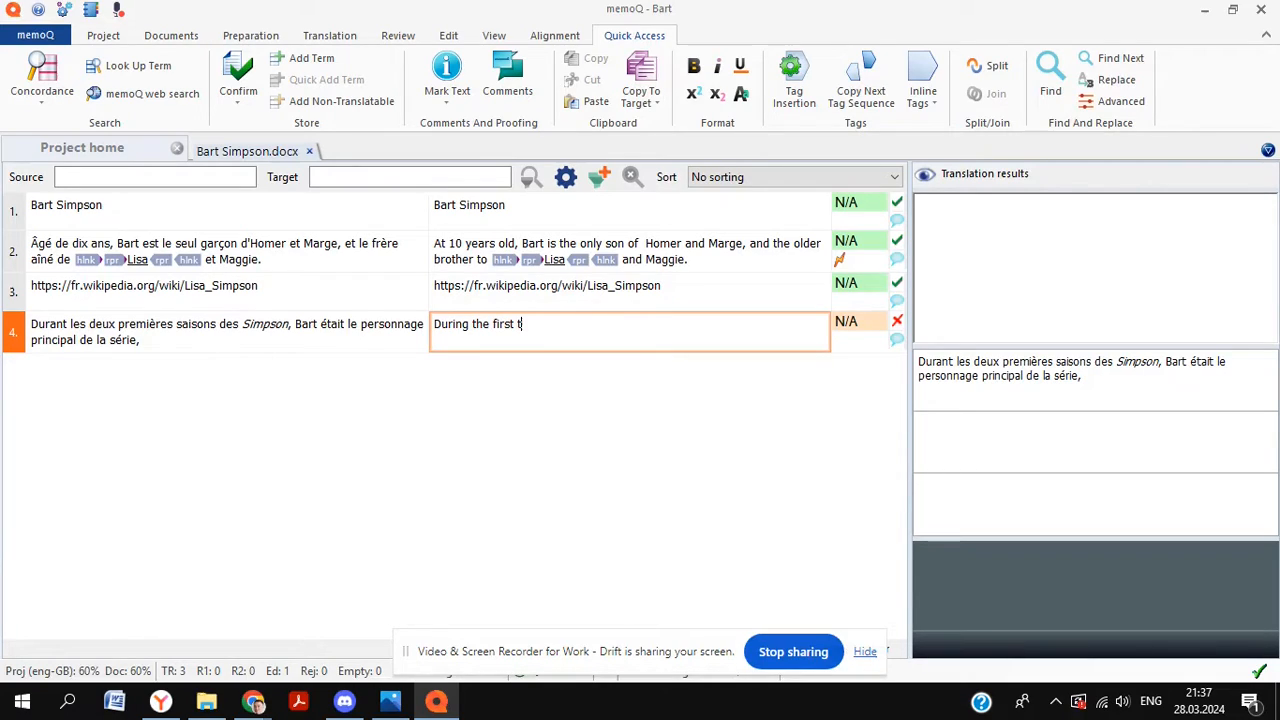
type("wo seasons")
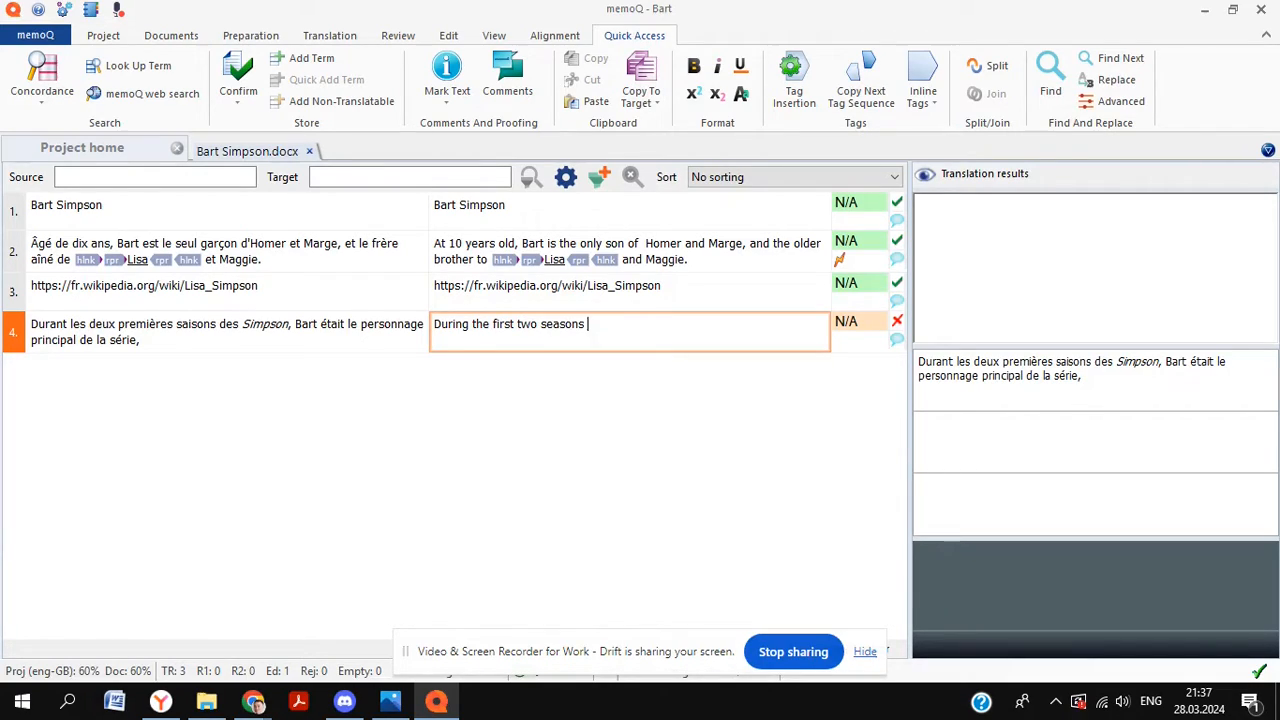
type("of the S")
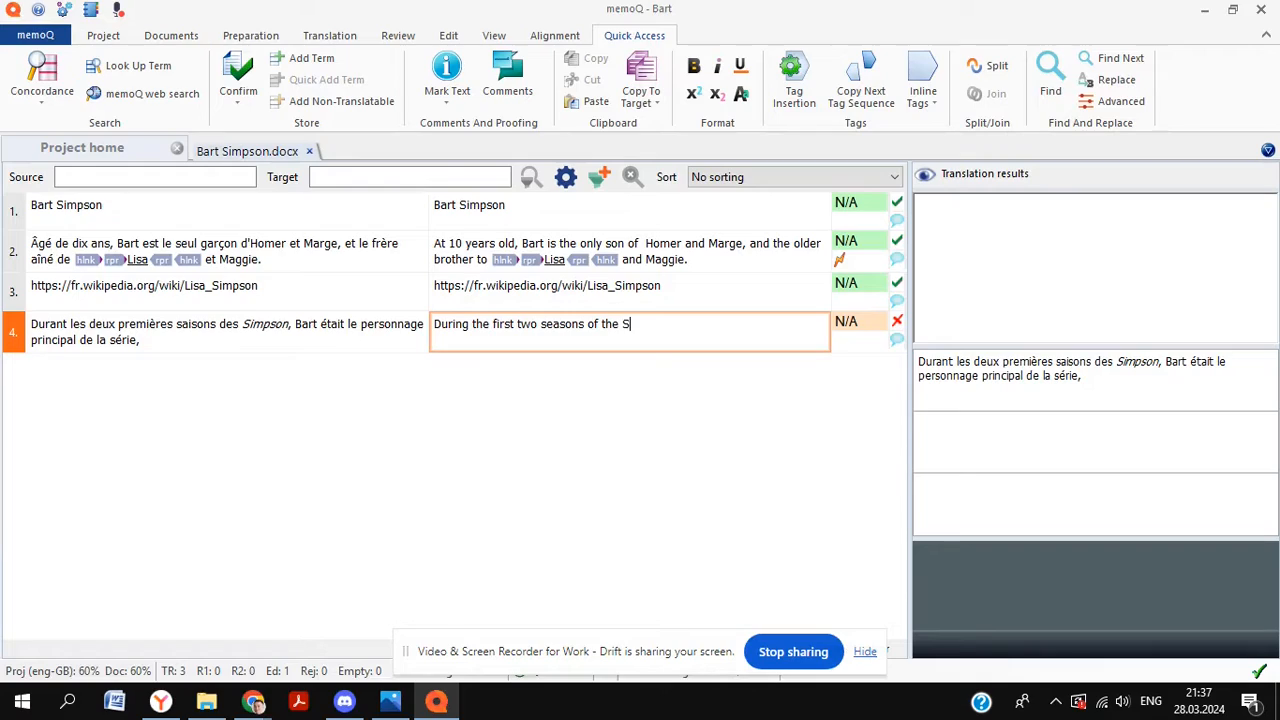
type("impsons,")
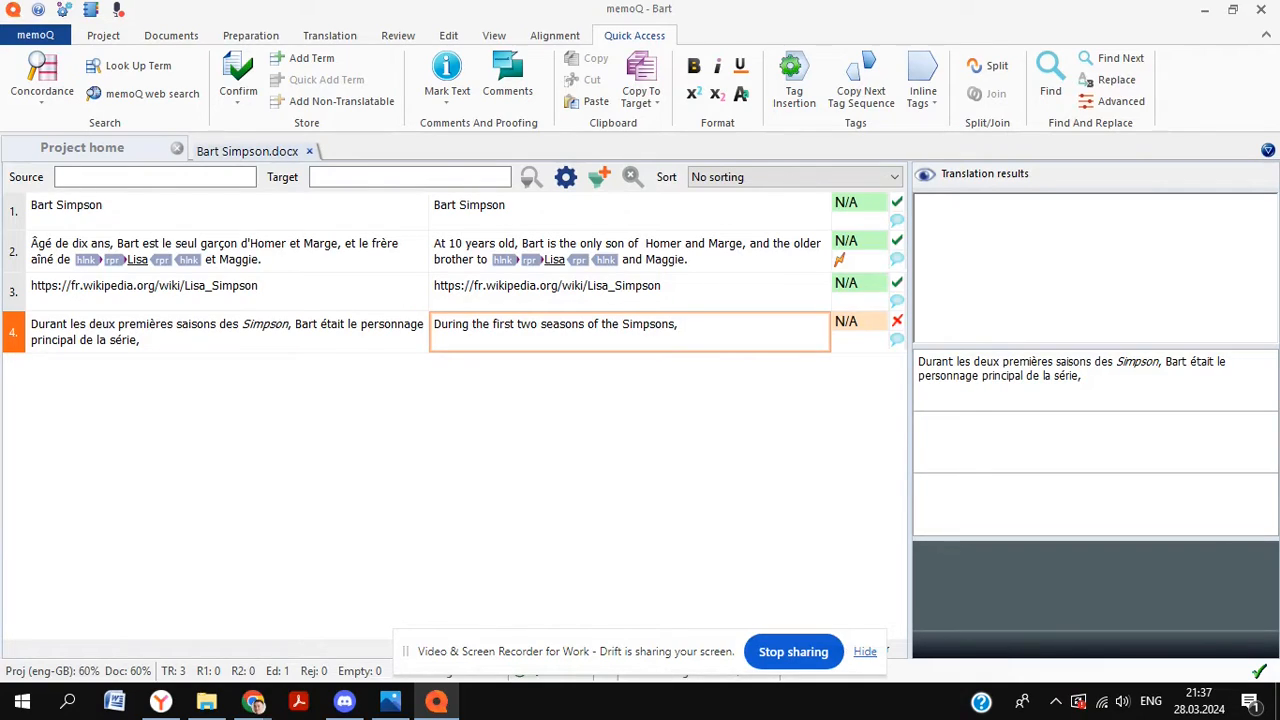
type("Bart was the main c")
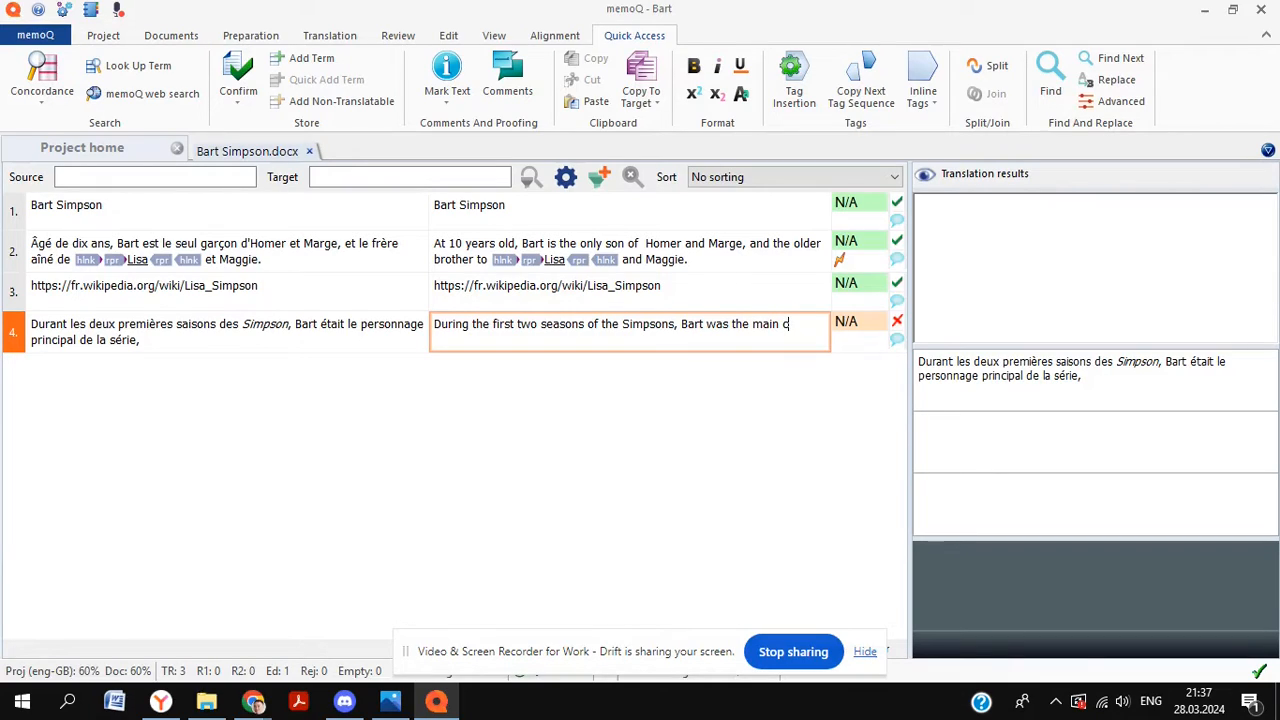
type("haracter.")
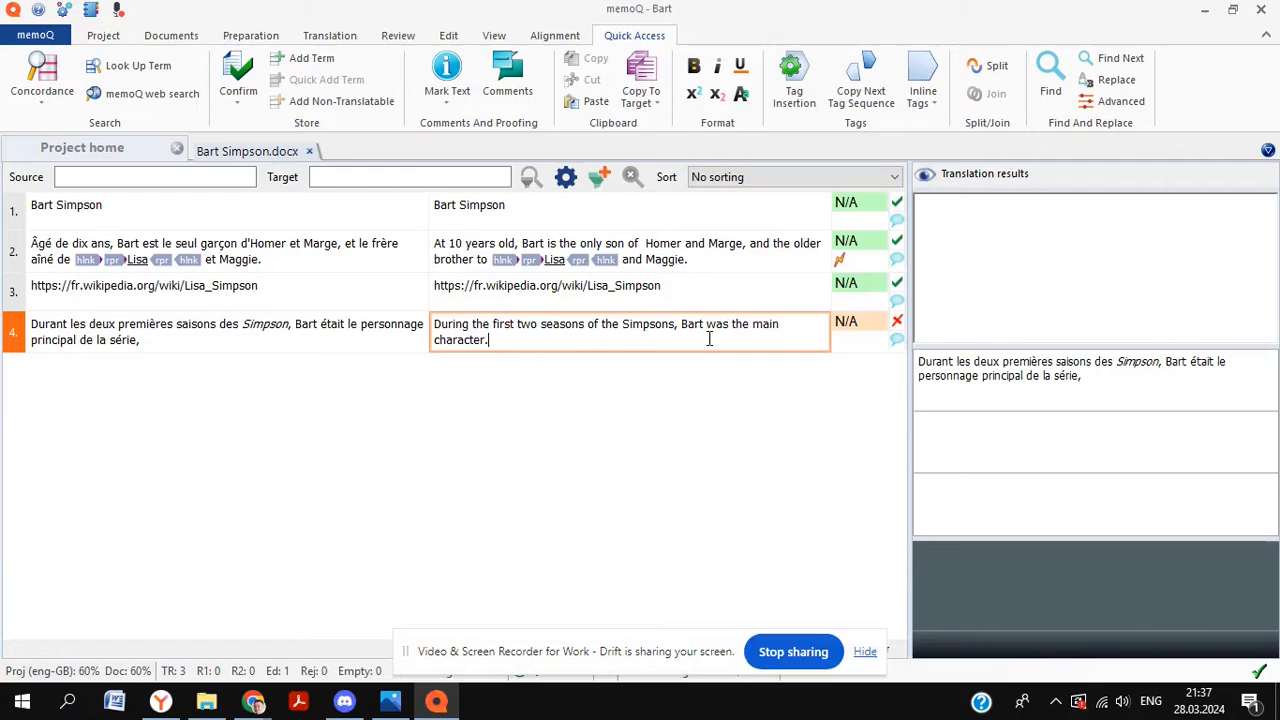
Italicise 'Simpsons' in segment 4's translation
double_click(647, 323)
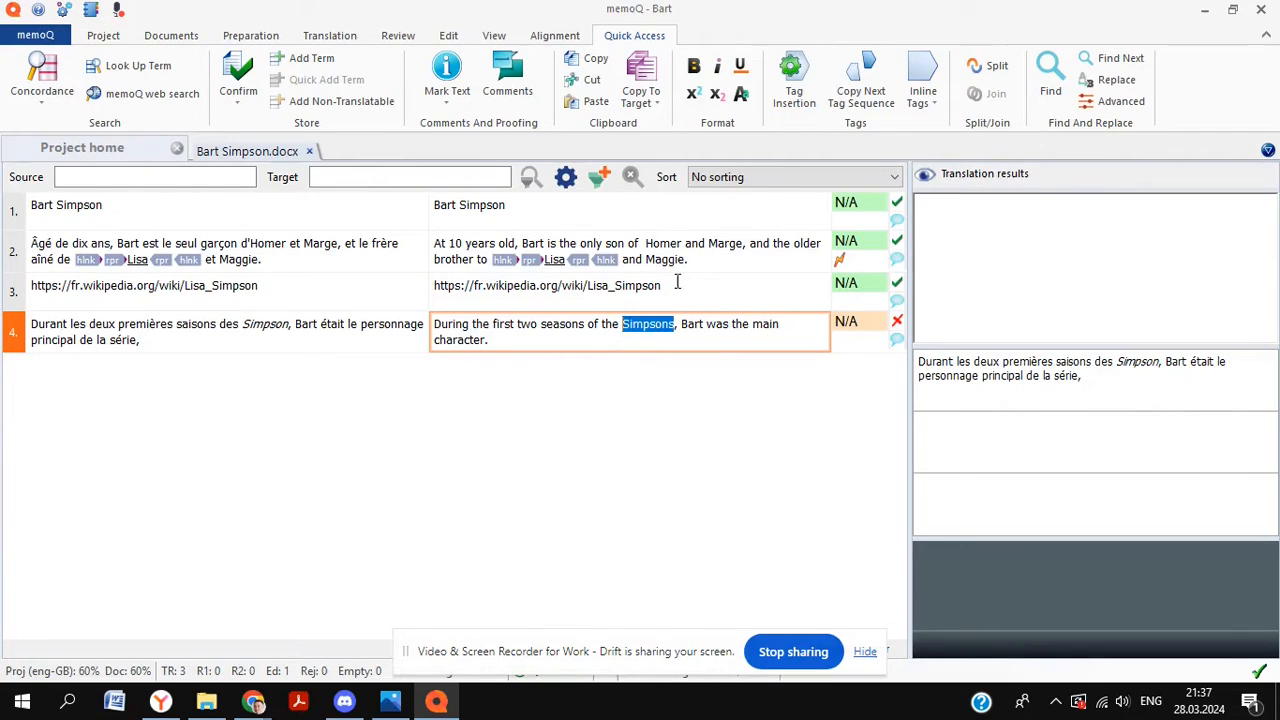
left_click(770, 340)
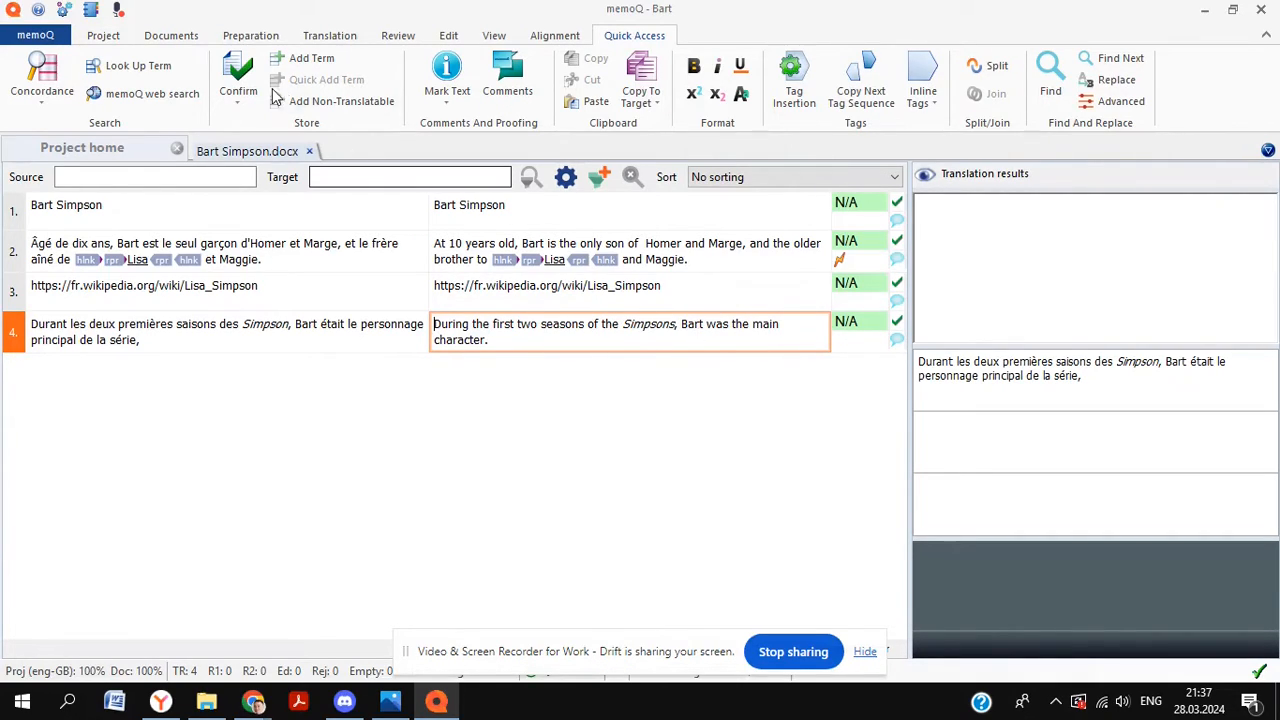
left_click(171, 35)
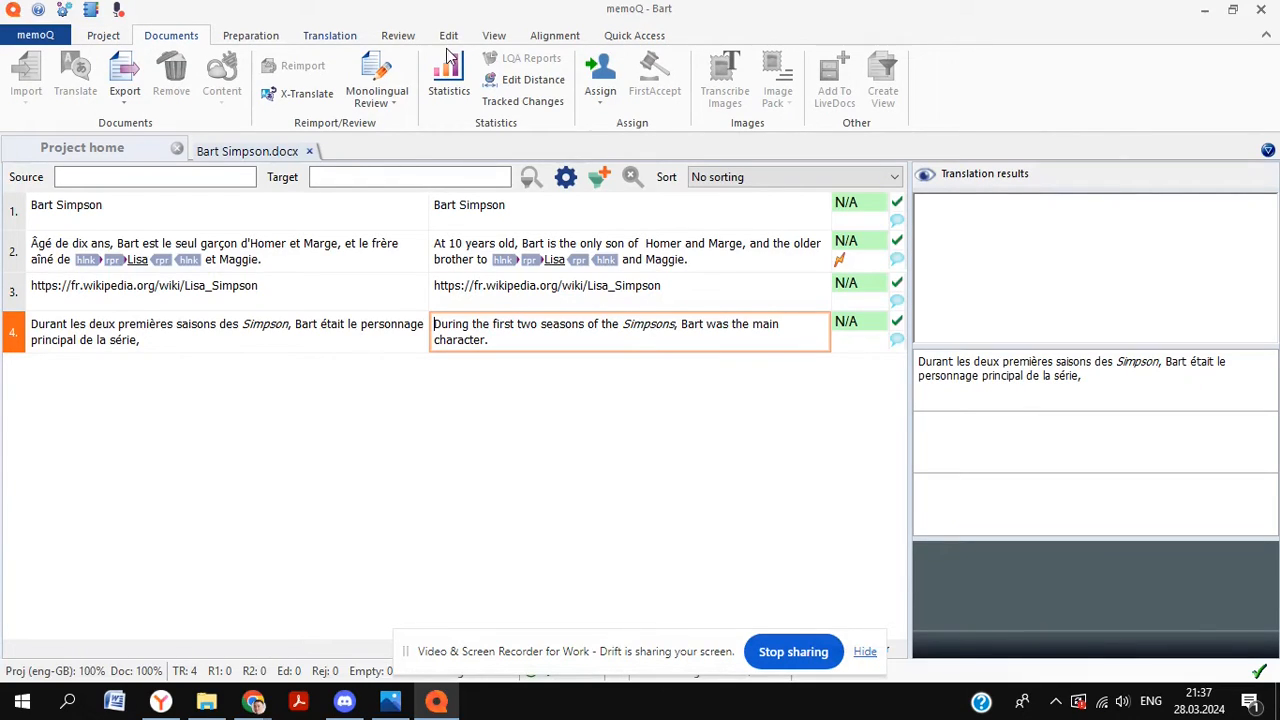
Browse the Project, Documents, Preparation, Translation, Edit and Quick Access ribbon tabs, ending on Documents
left_click(103, 35)
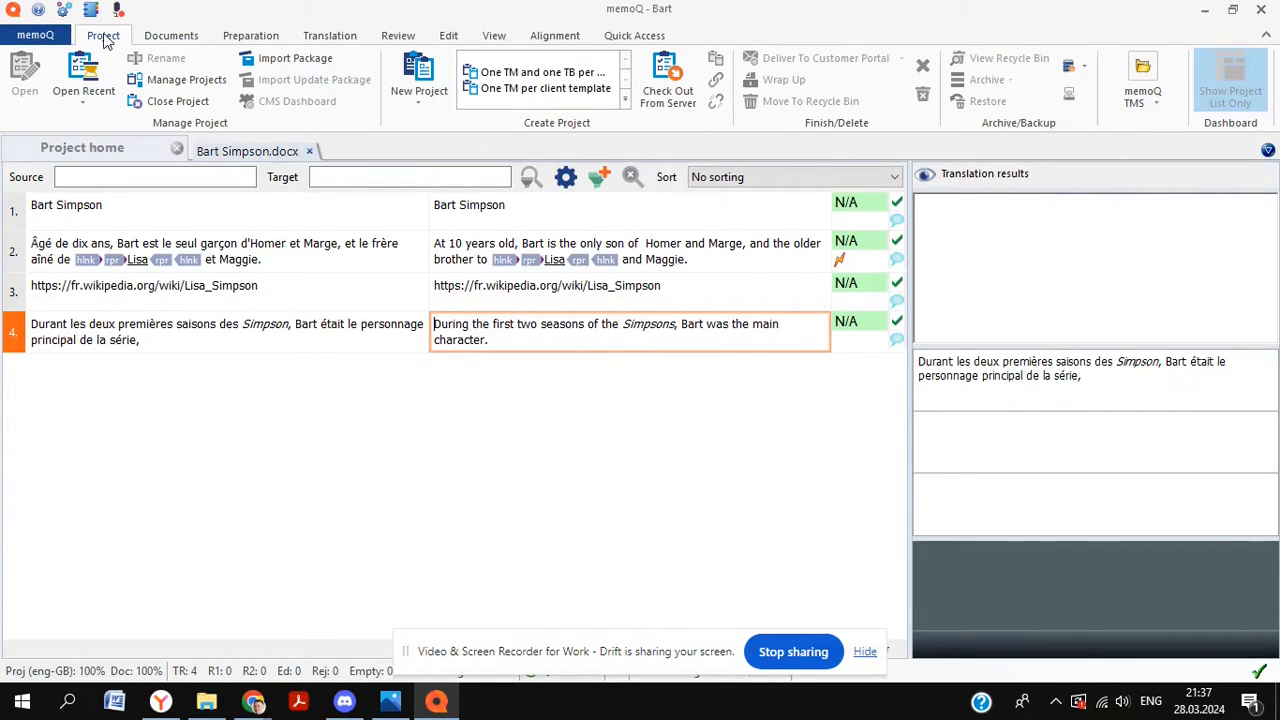
left_click(170, 35)
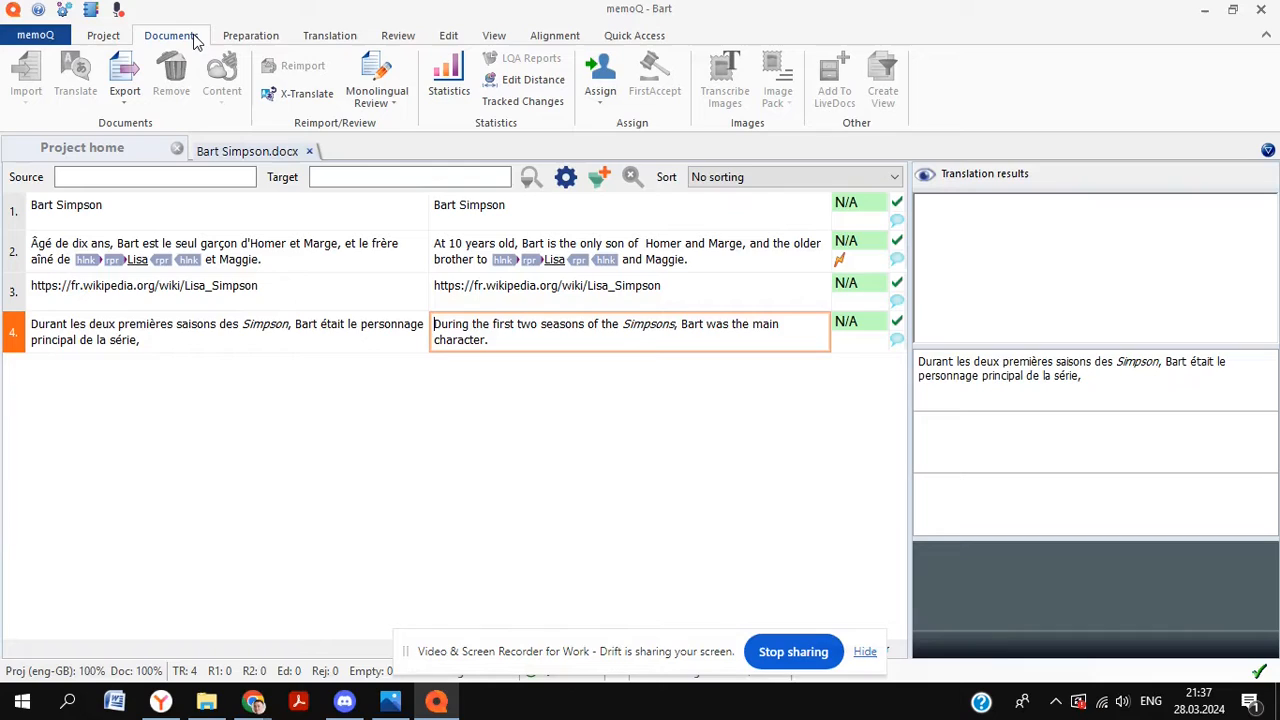
left_click(250, 35)
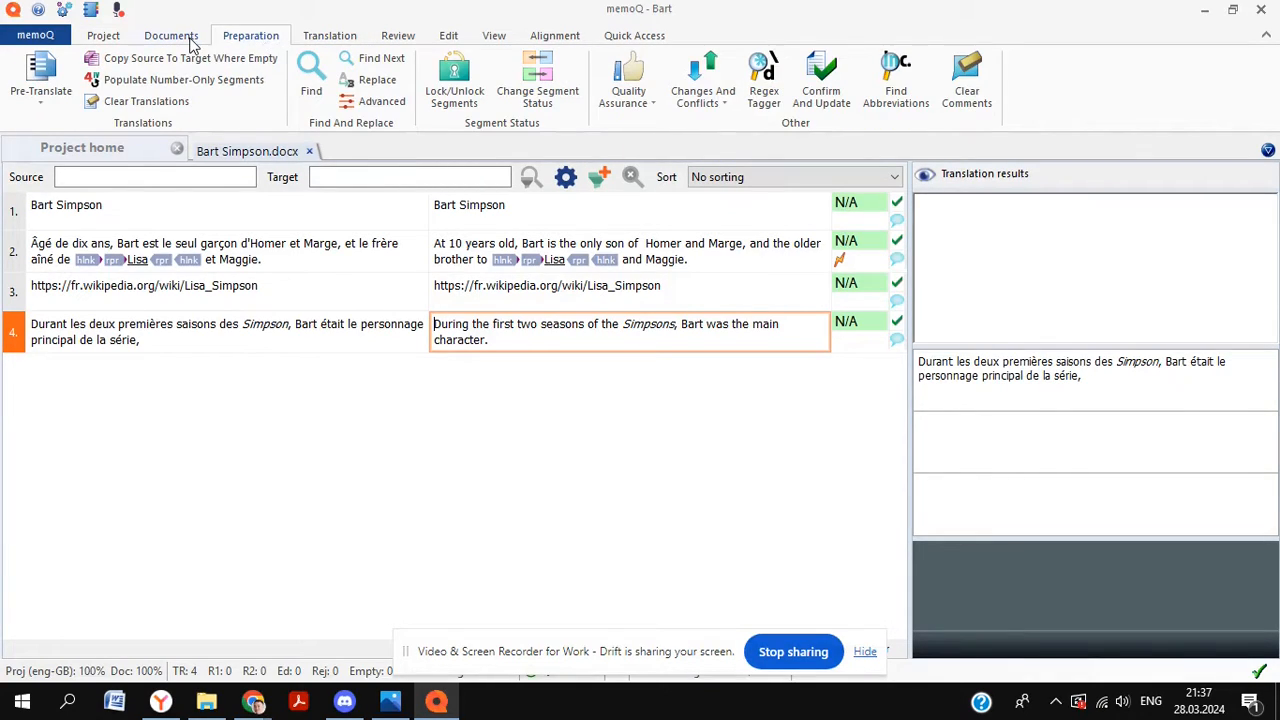
left_click(329, 35)
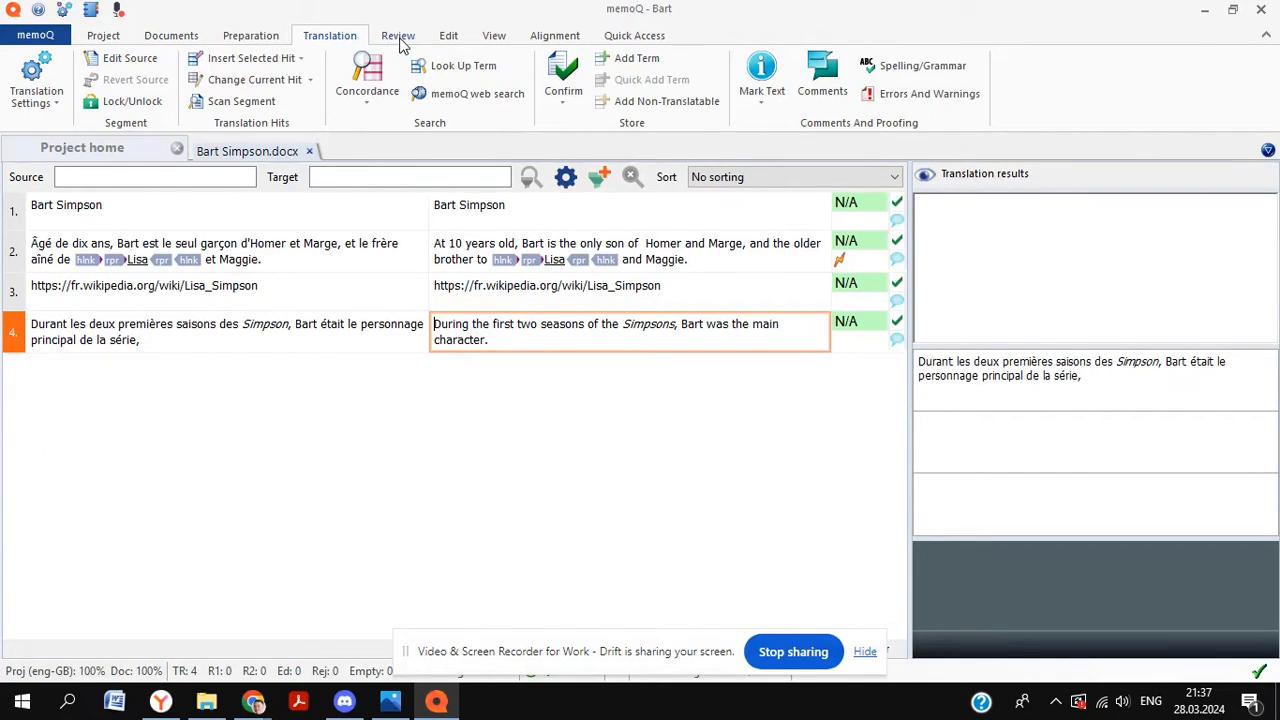
left_click(448, 35)
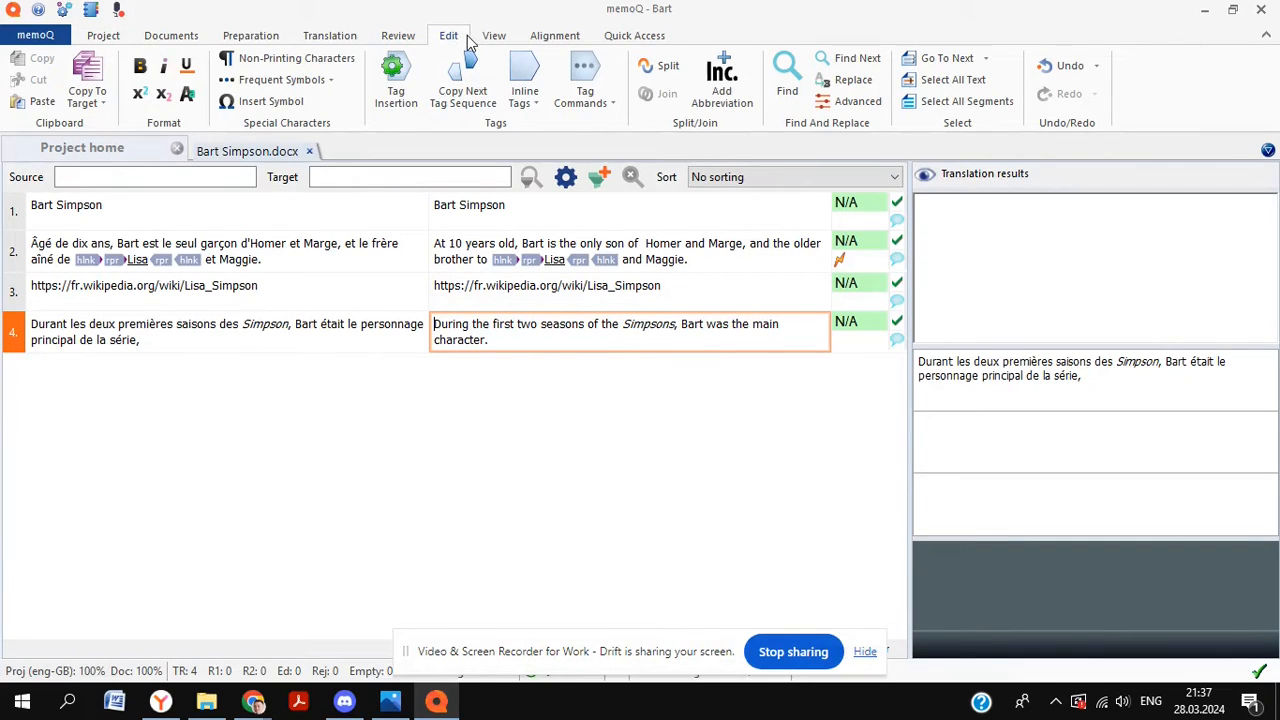
left_click(634, 35)
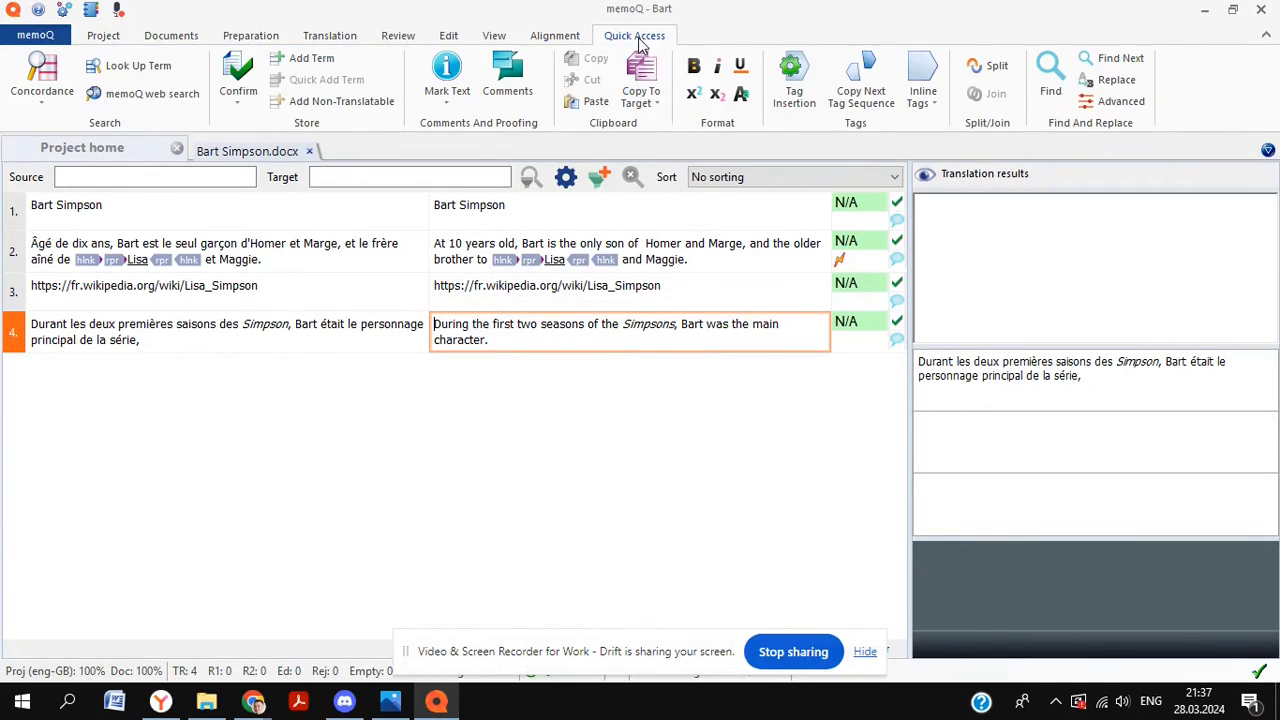
left_click(103, 35)
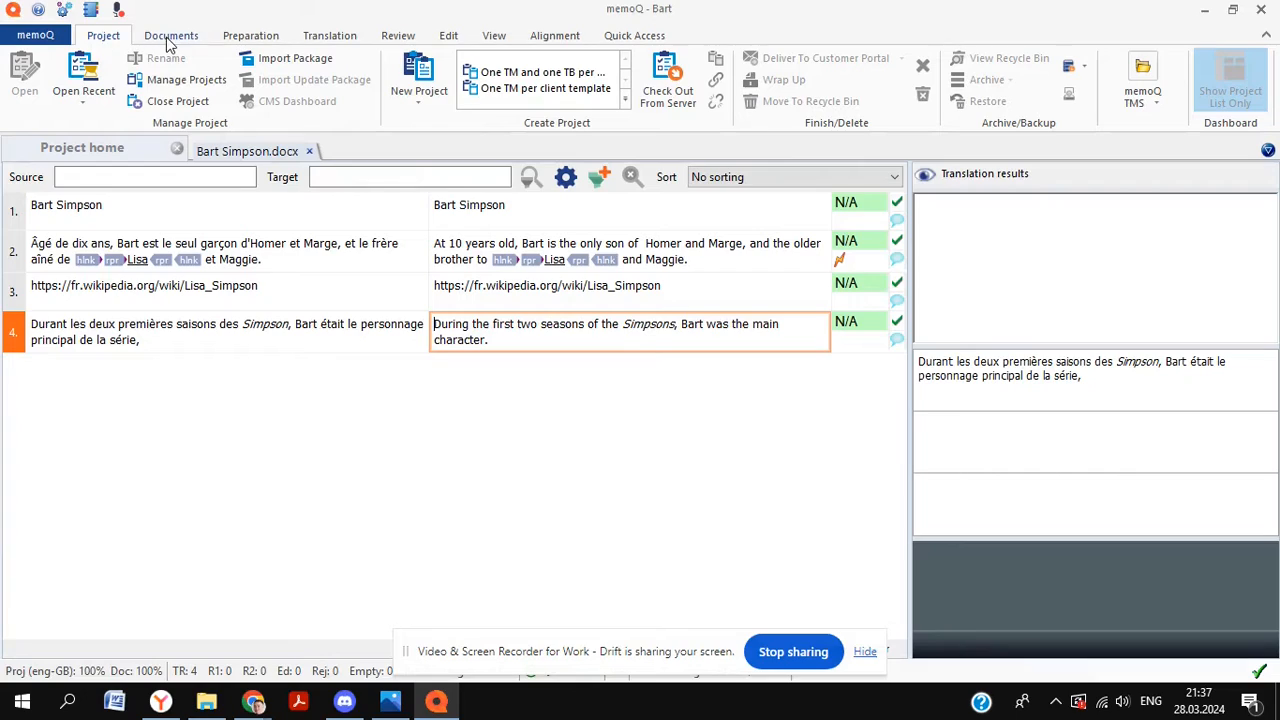
left_click(170, 35)
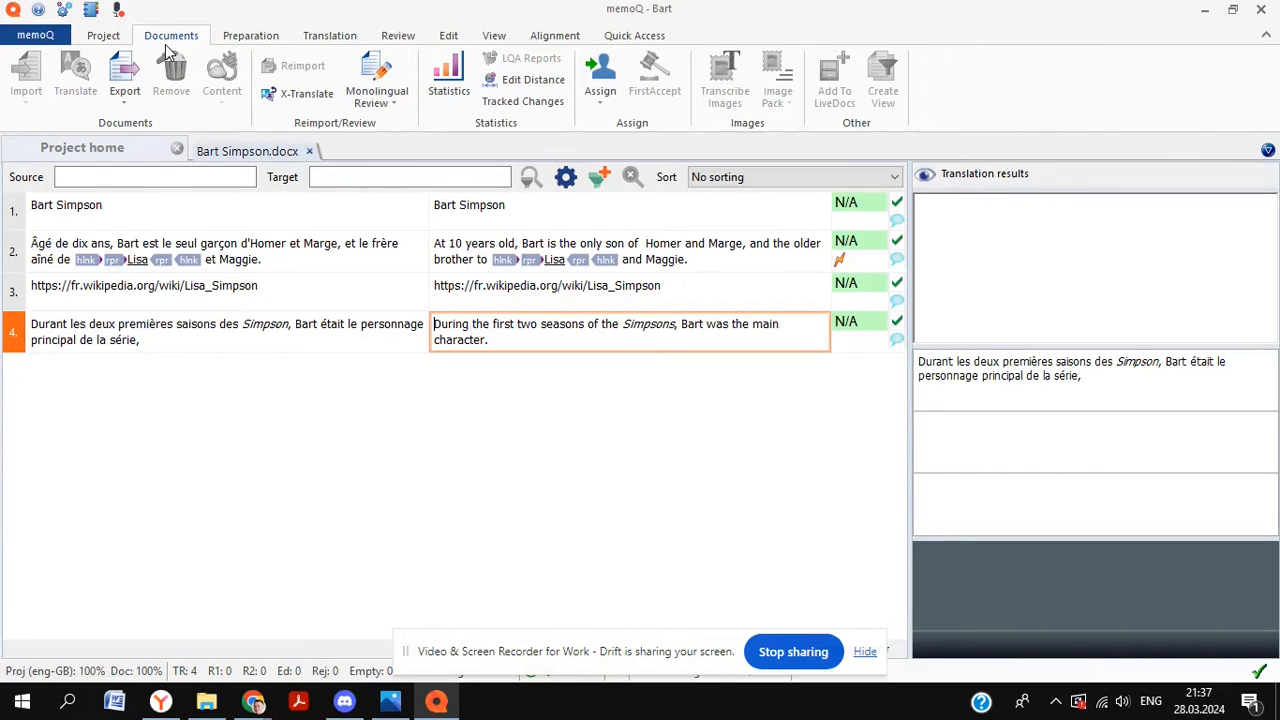
Export the translated Bart Simpson.docx, saving it under the proposed name Bart Simpson_EN2.docx
left_click(125, 78)
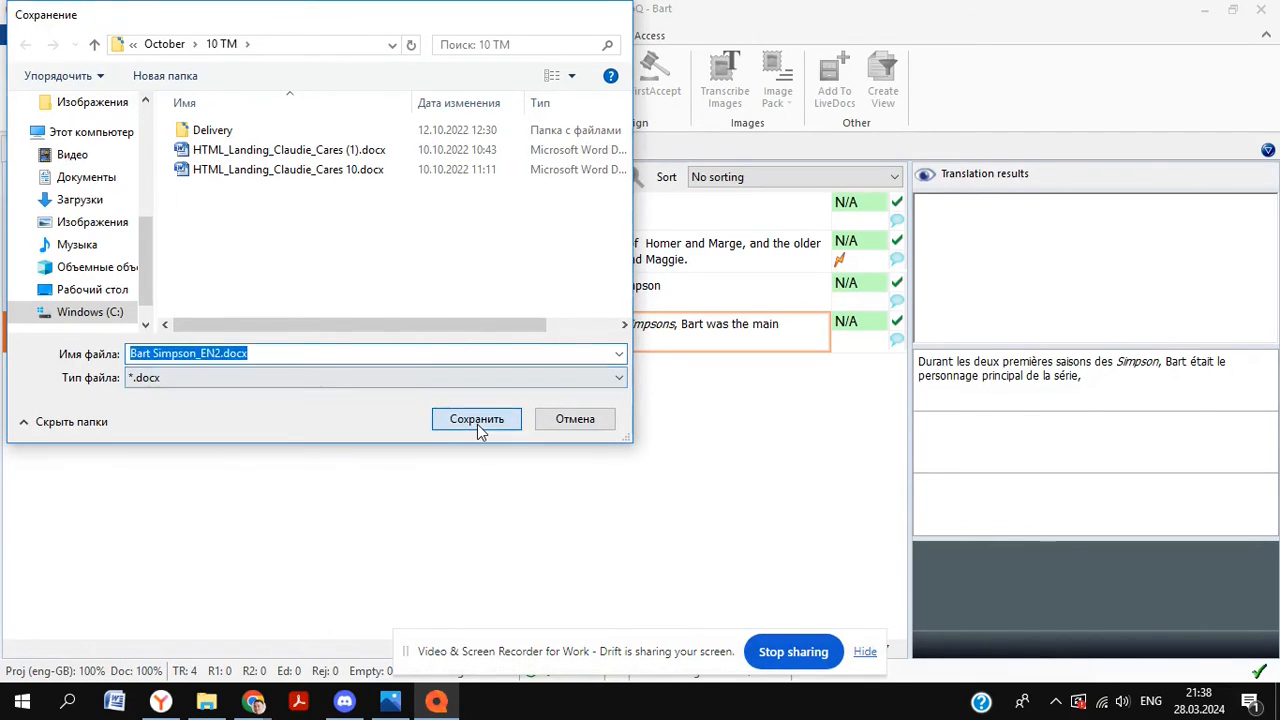
left_click(476, 419)
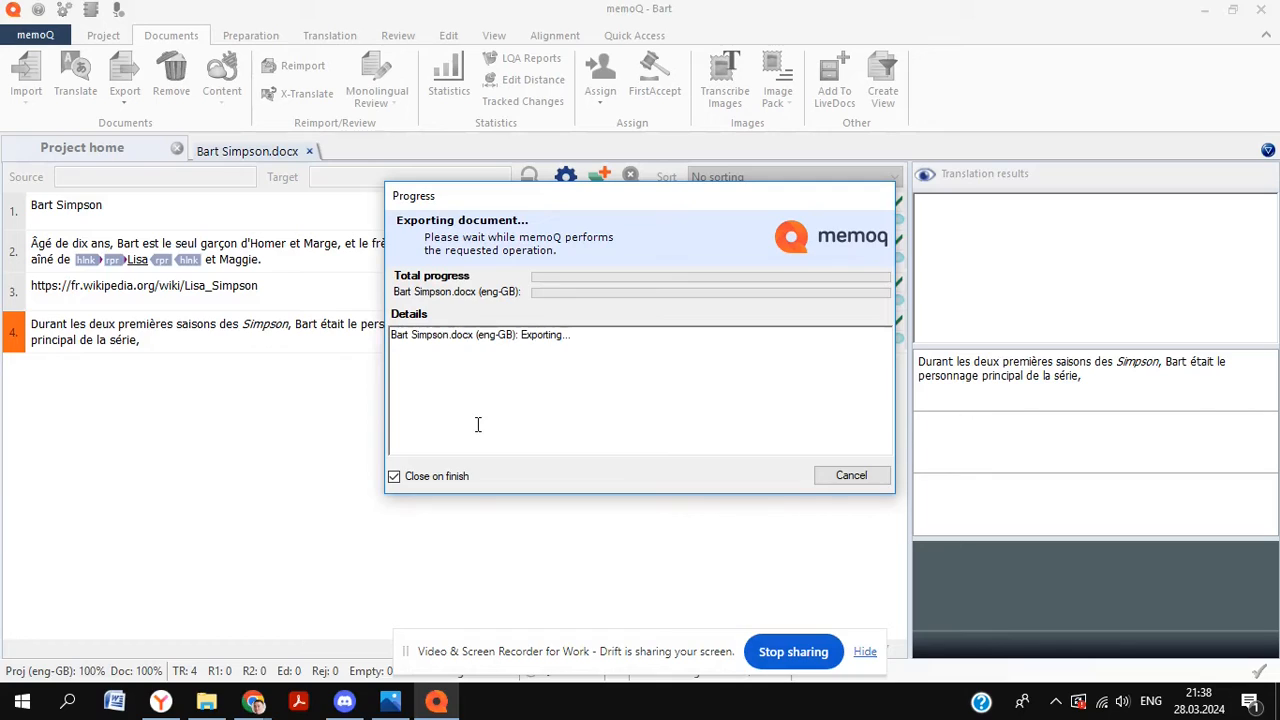